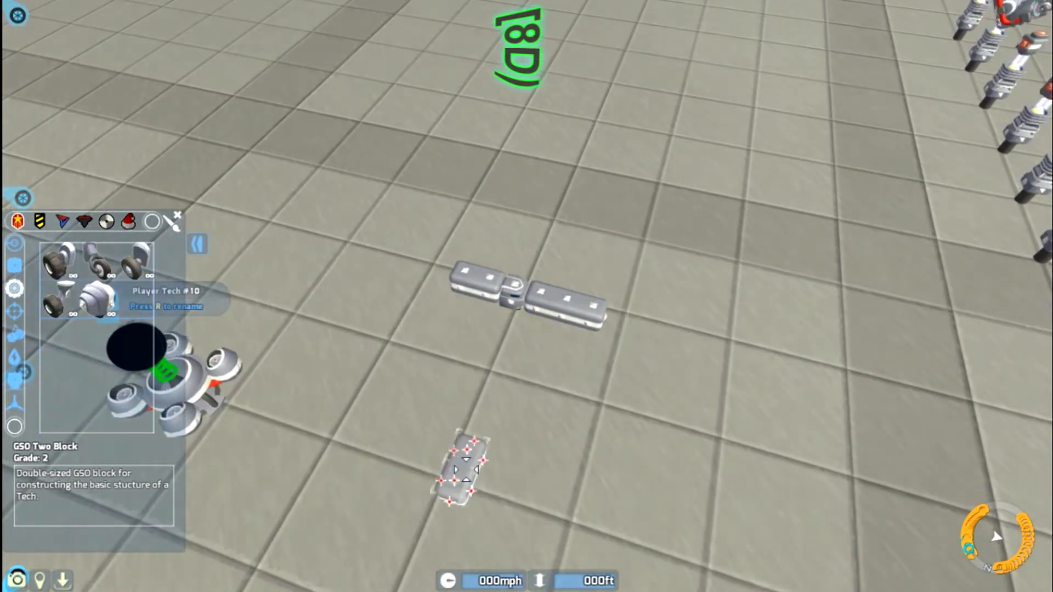
Step: Add a double-sized GSO Two Block to the test tech's frame
left_click(97, 298)
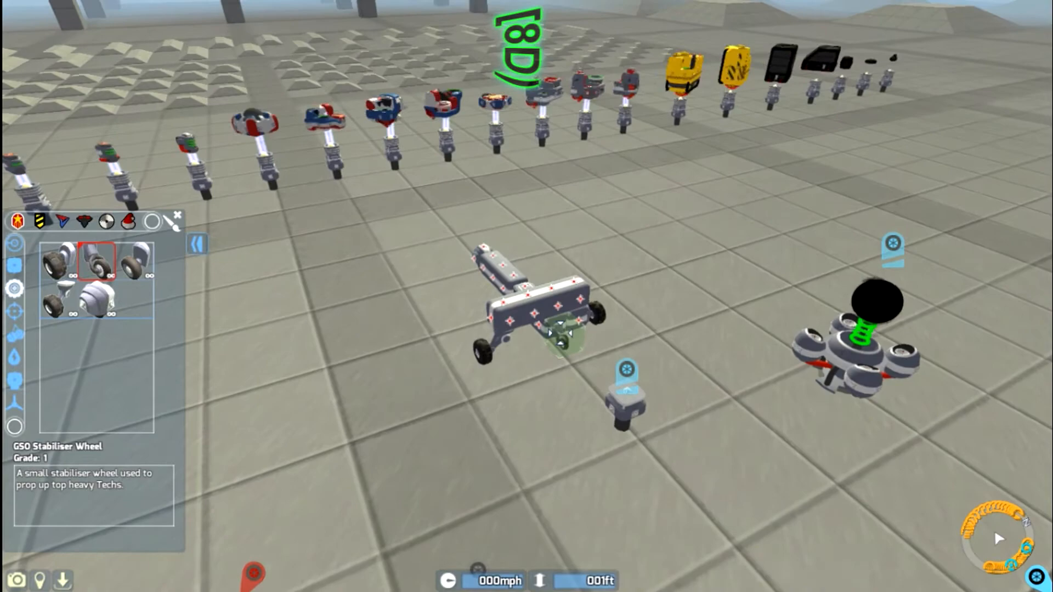
Step: Attach the GSO Stabiliser Wheel and a Little Trekker Wheel, and mount the GSO Megaton Cannon
left_click(134, 260)
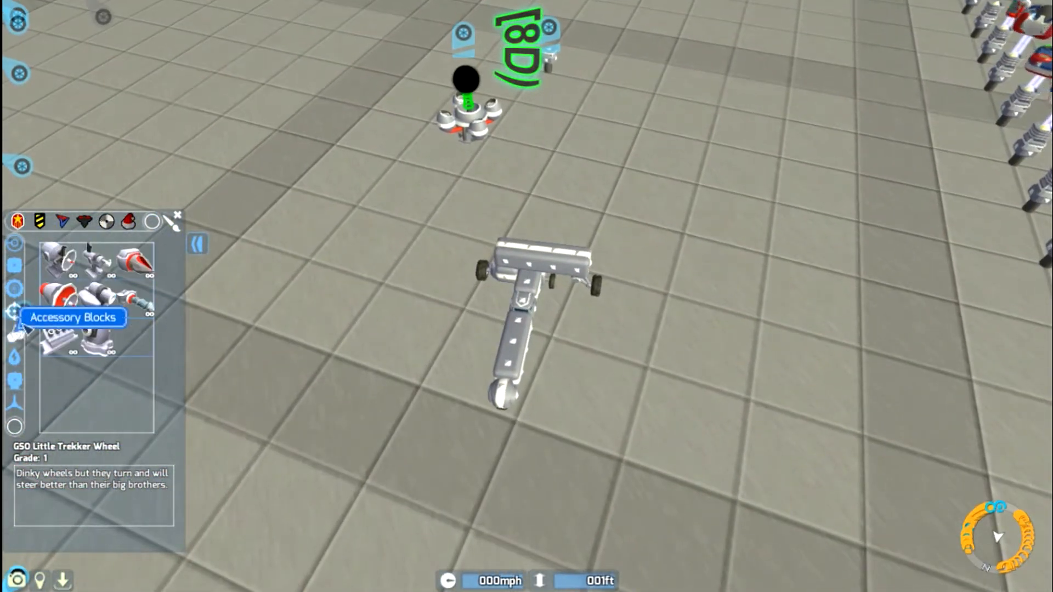
left_click(96, 337)
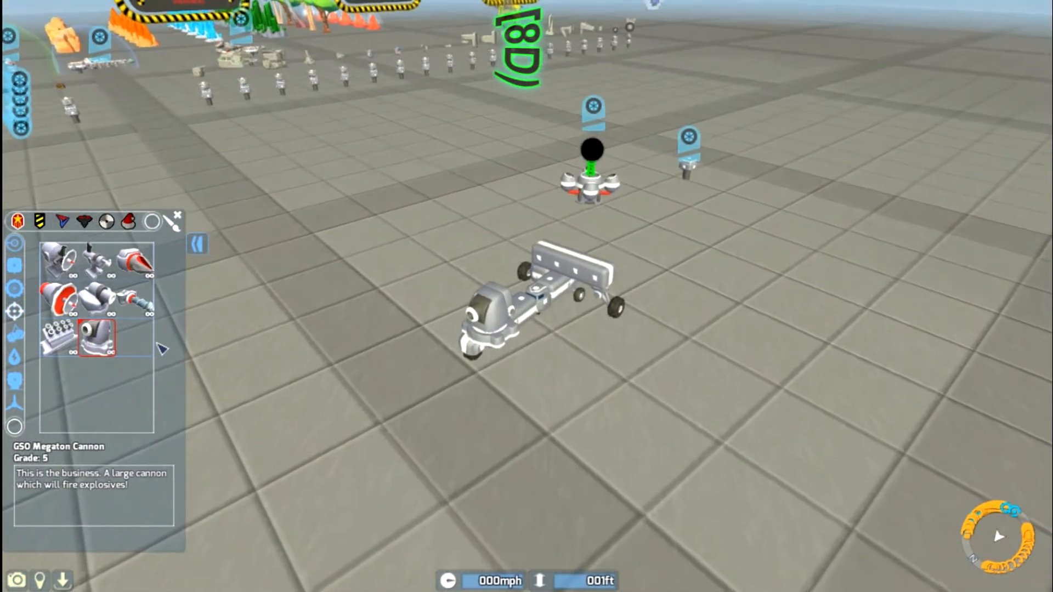
left_click(132, 261)
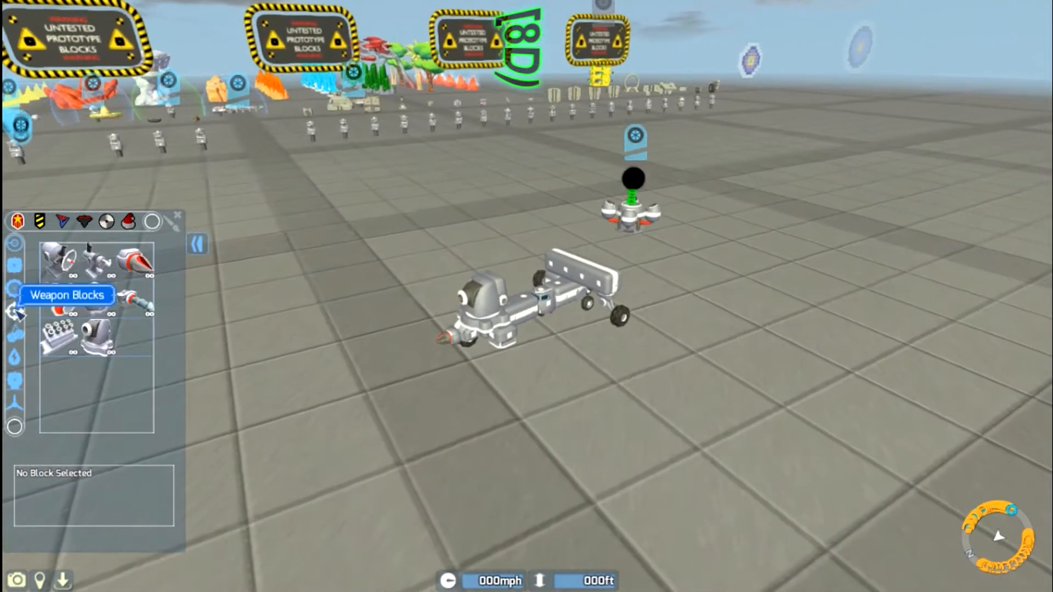
left_click(137, 300)
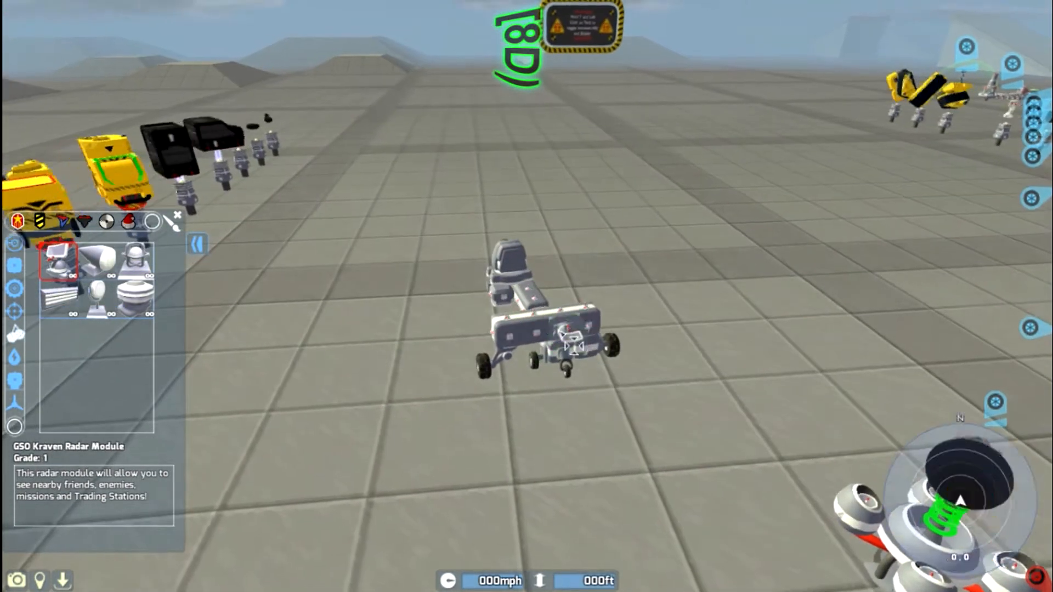
Step: Attach the GSO Kraven Radar Module and GSO Shield Bubble Projector to the tech
left_click(133, 295)
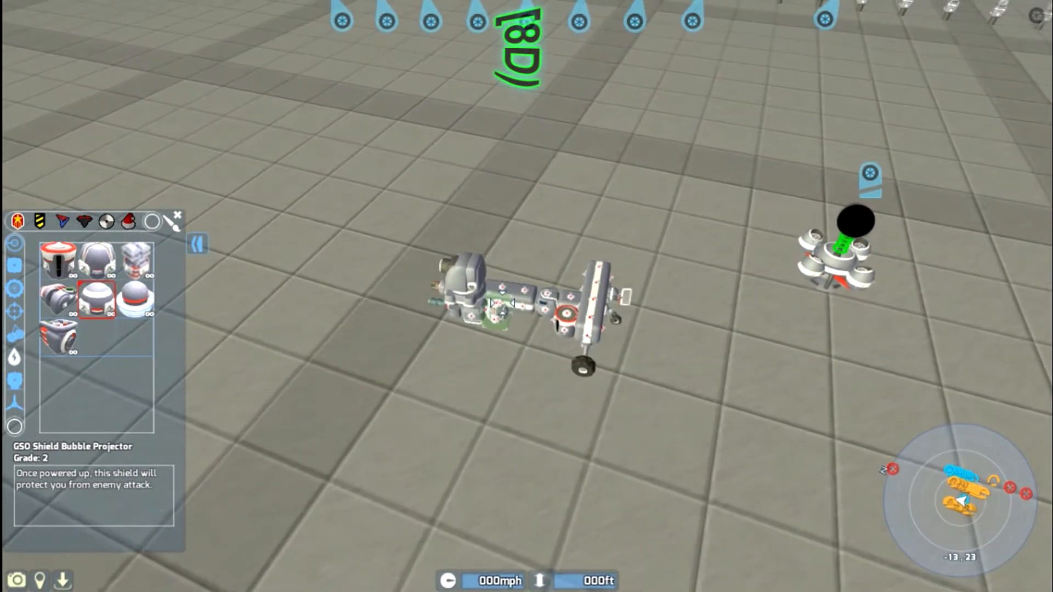
left_click(95, 261)
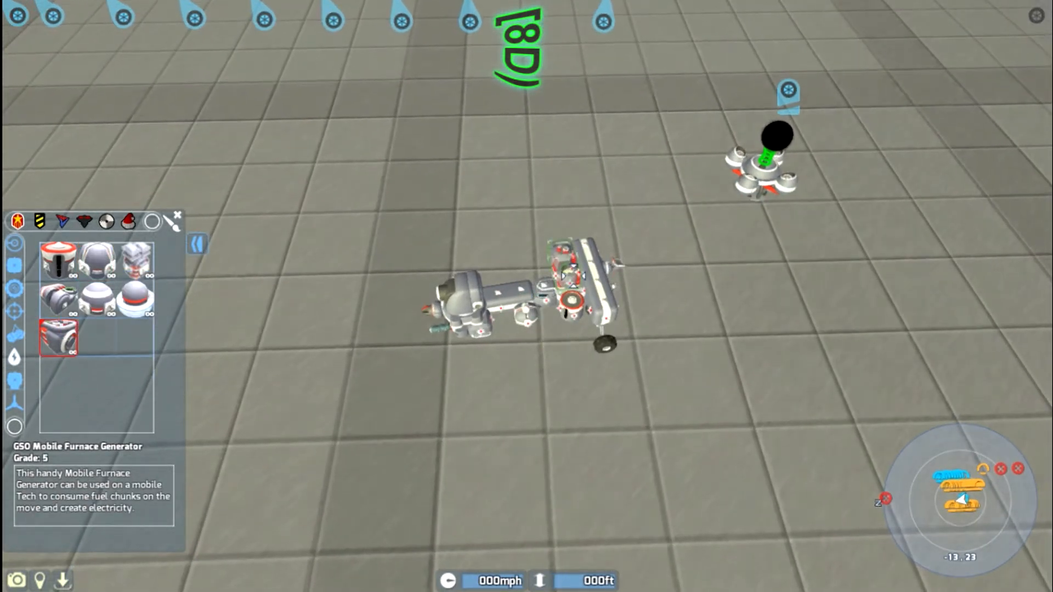
mouse_move(14, 307)
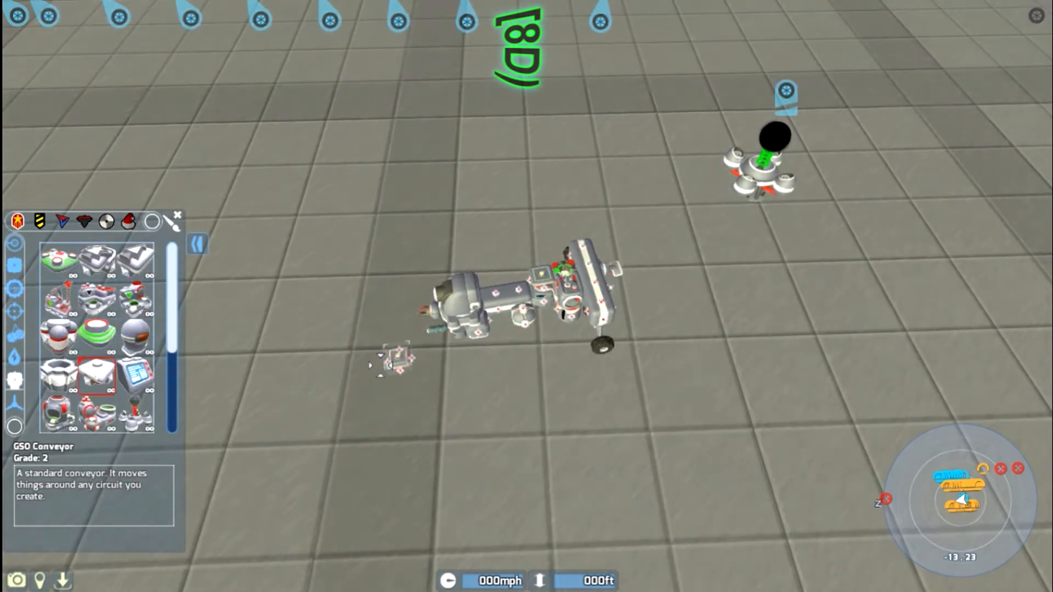
Step: Place a GSO Conveyor and GSO Filter, then pick the GSO Resource Receiver
left_click(57, 374)
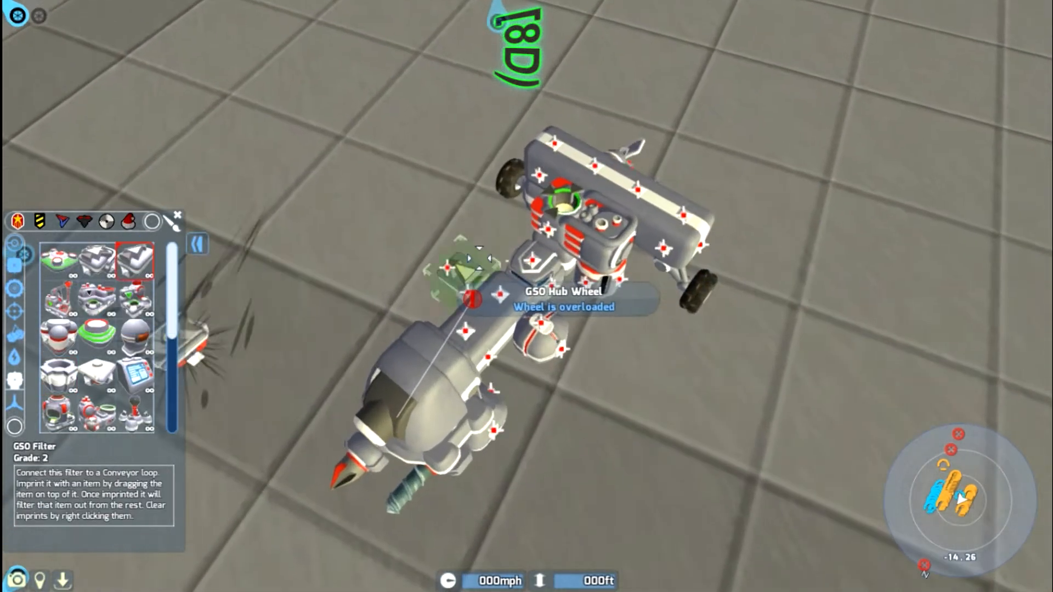
mouse_move(79, 363)
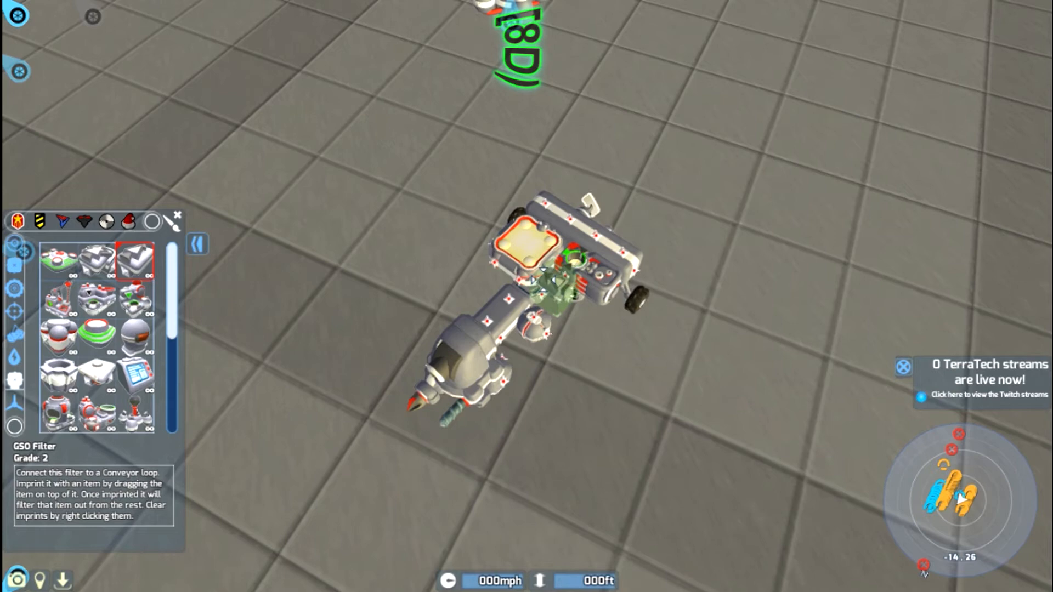
left_click(98, 369)
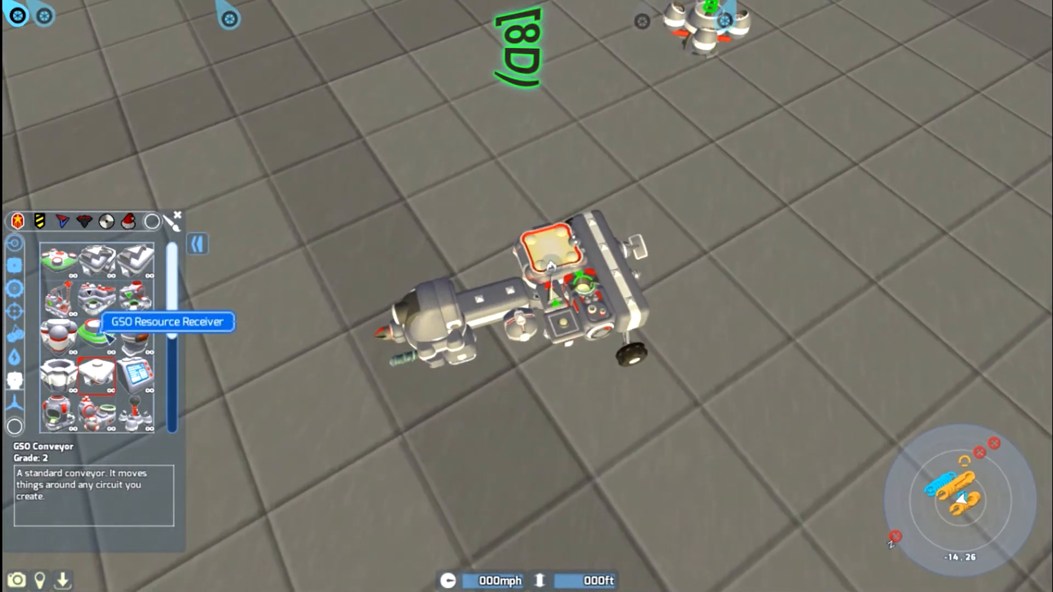
left_click(92, 335)
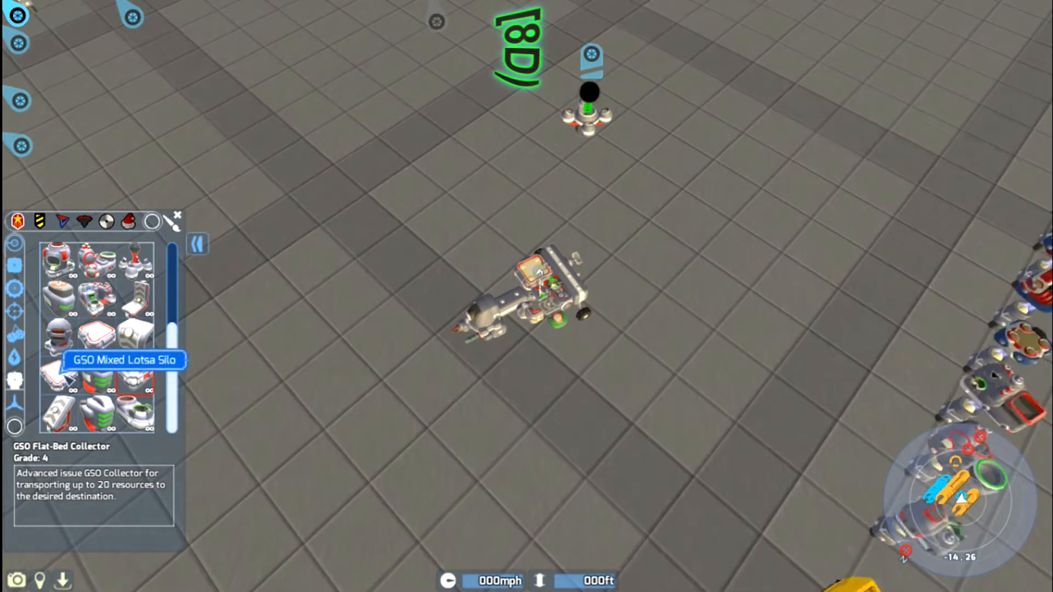
Step: Place the GSO Mixed Lotsa Silo onto the tech
left_click(59, 376)
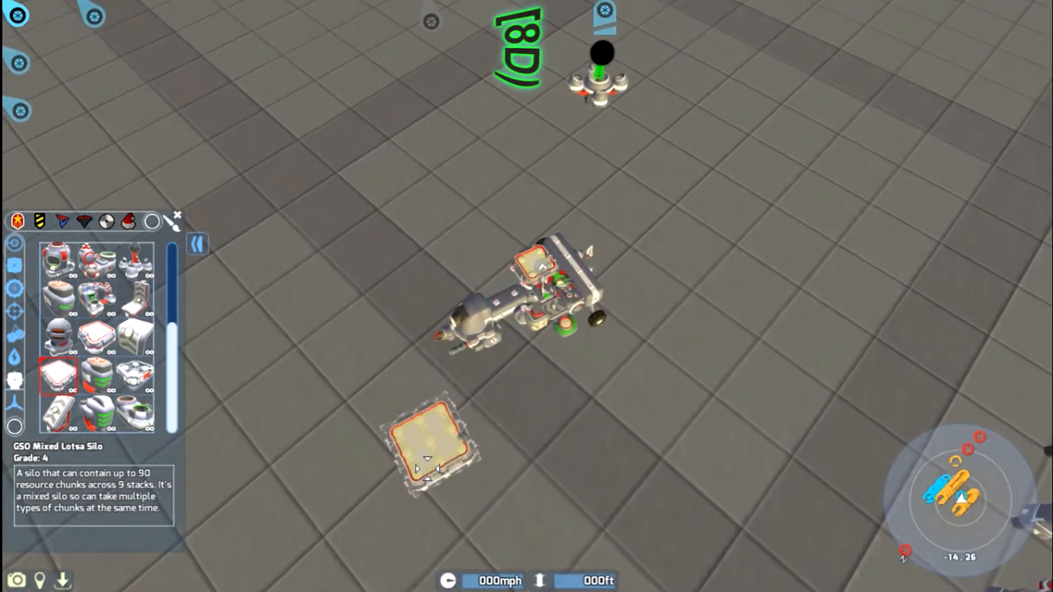
left_click(134, 373)
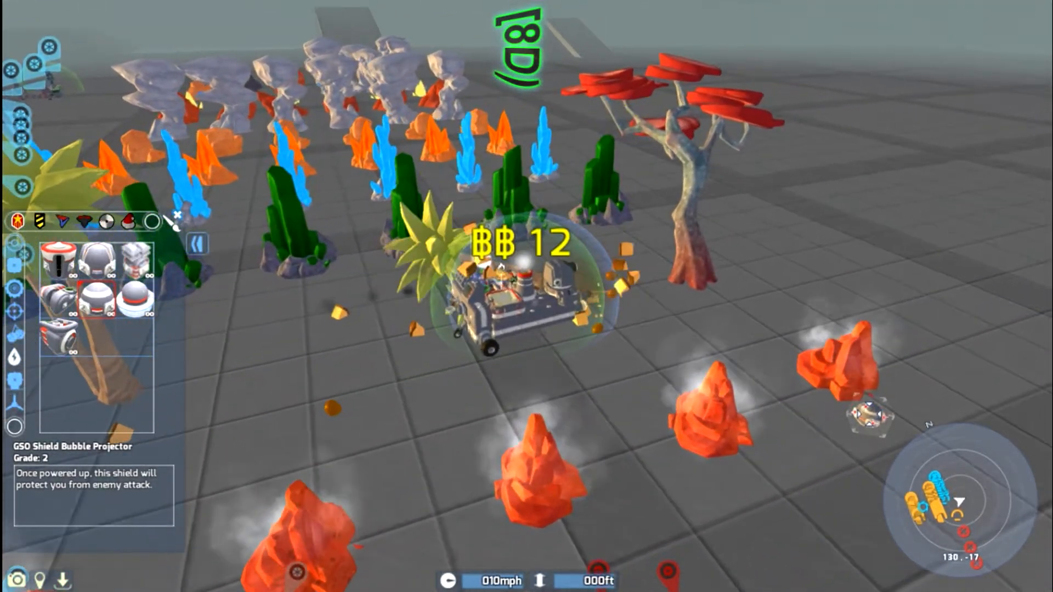
Step: Drive the tech forward and attach a GSO Popper Fuel Tank
key("w")
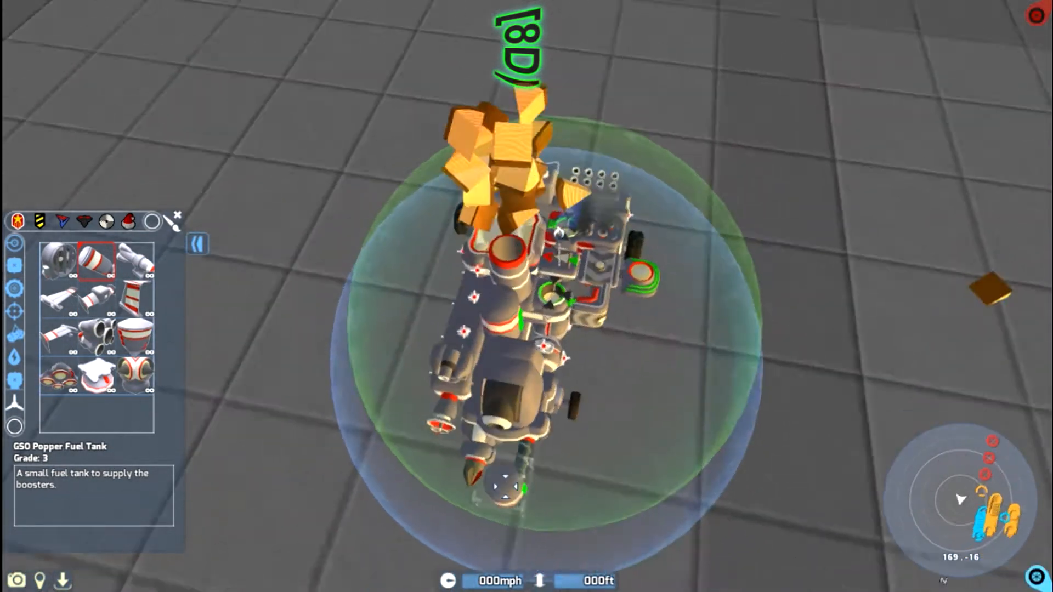
left_click(94, 373)
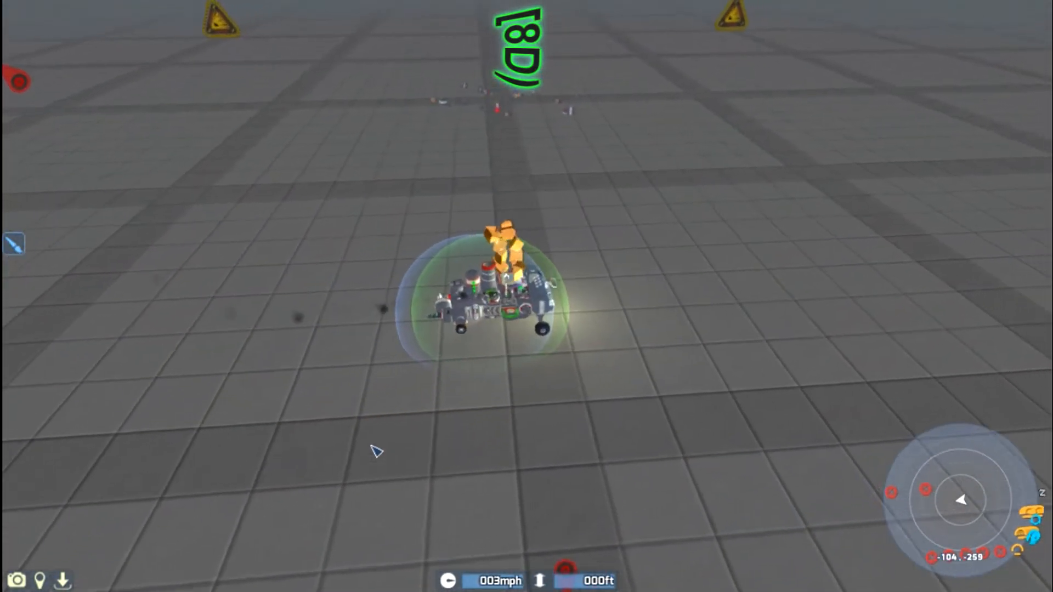
Step: Bring back the block inventory showing the GSO weapon blocks
left_click(15, 312)
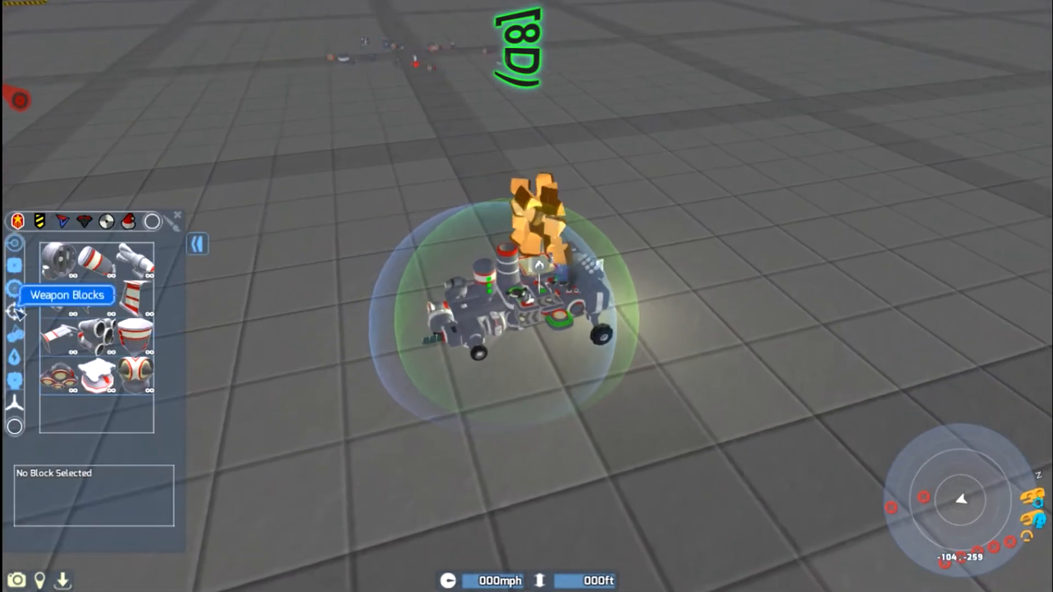
left_click(93, 335)
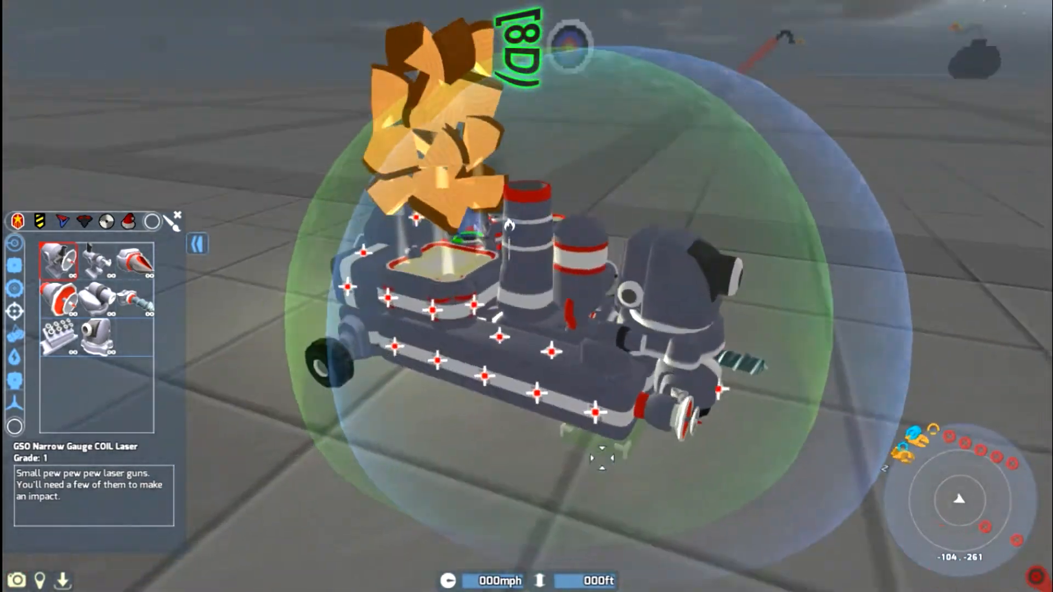
mouse_move(101, 353)
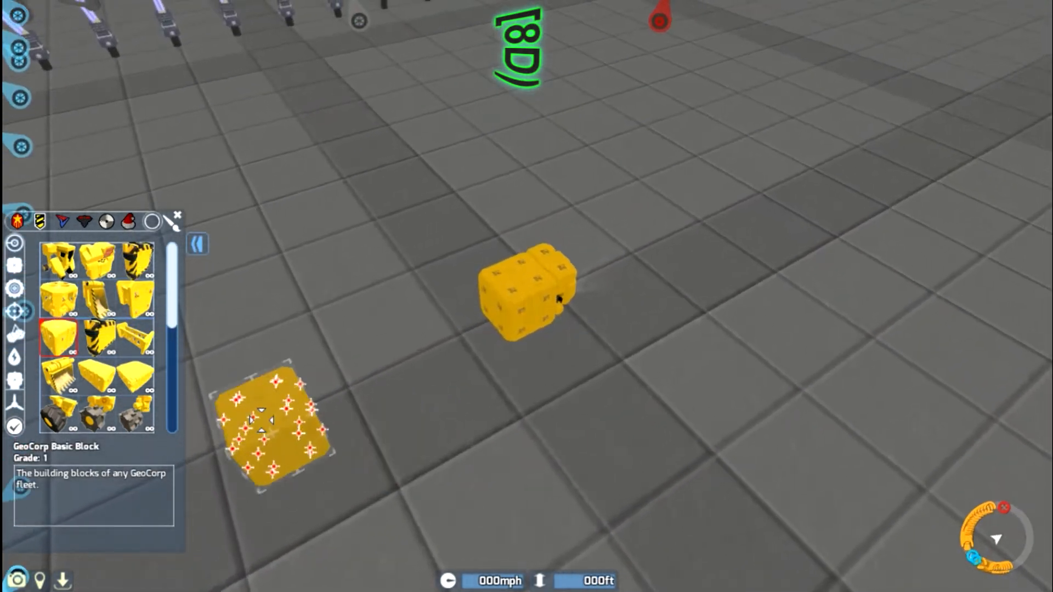
Step: Place two GeoCorp 'The Big One' blocks onto the yellow tech's body
left_click(132, 380)
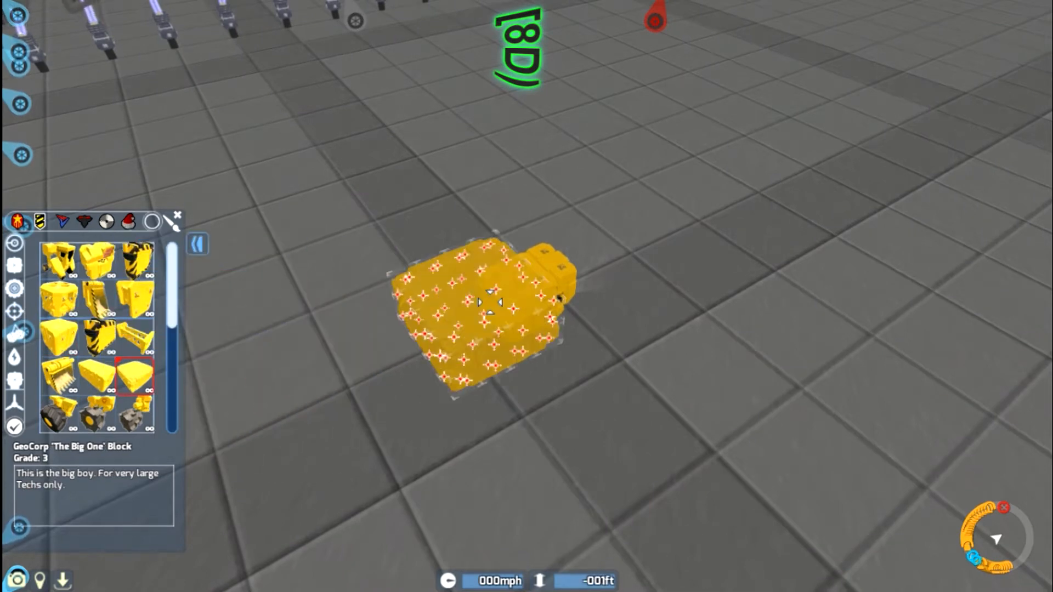
left_click(95, 372)
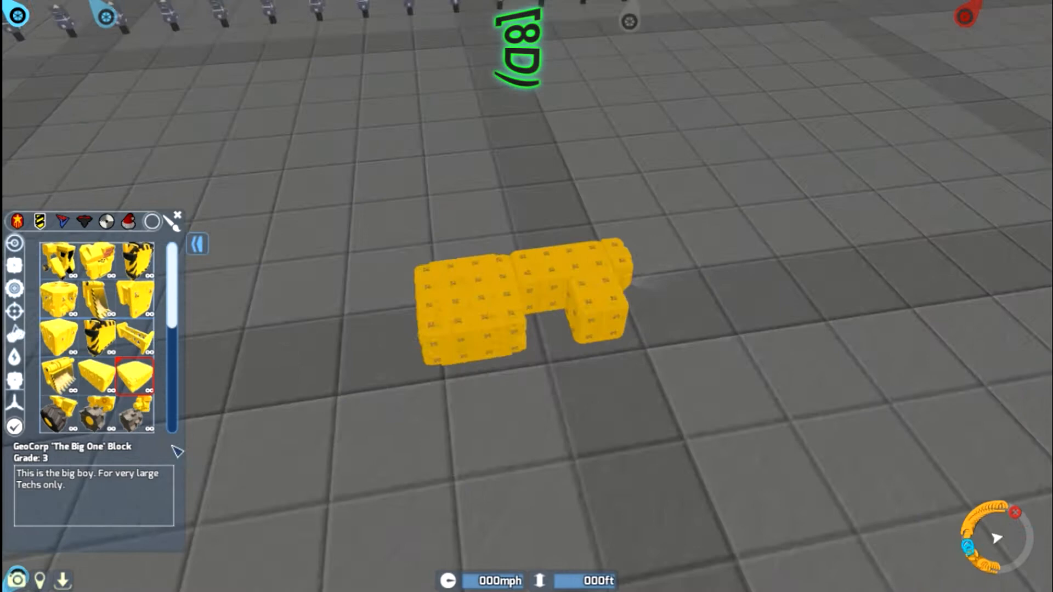
left_click(137, 413)
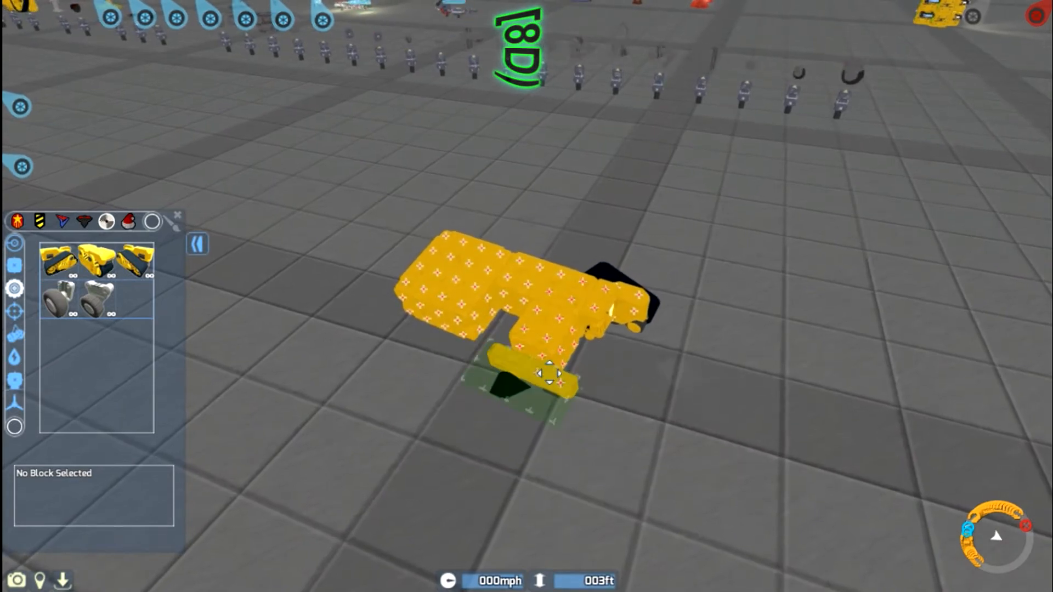
Step: Fit caterpillar tracks, a GeoCorp Workaday Wheel and a bore drill onto the miner
left_click(60, 260)
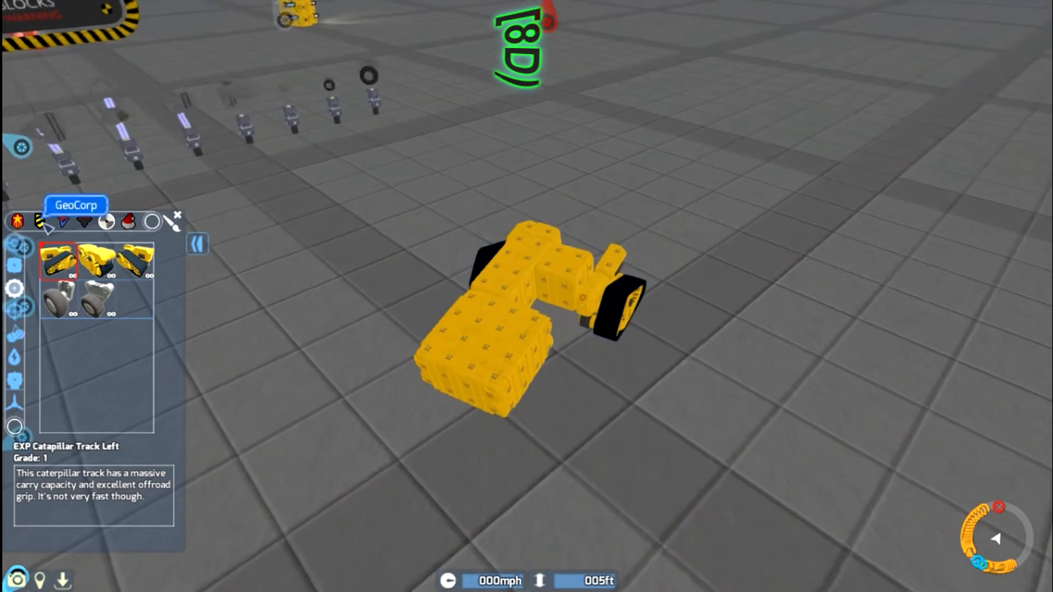
left_click(135, 261)
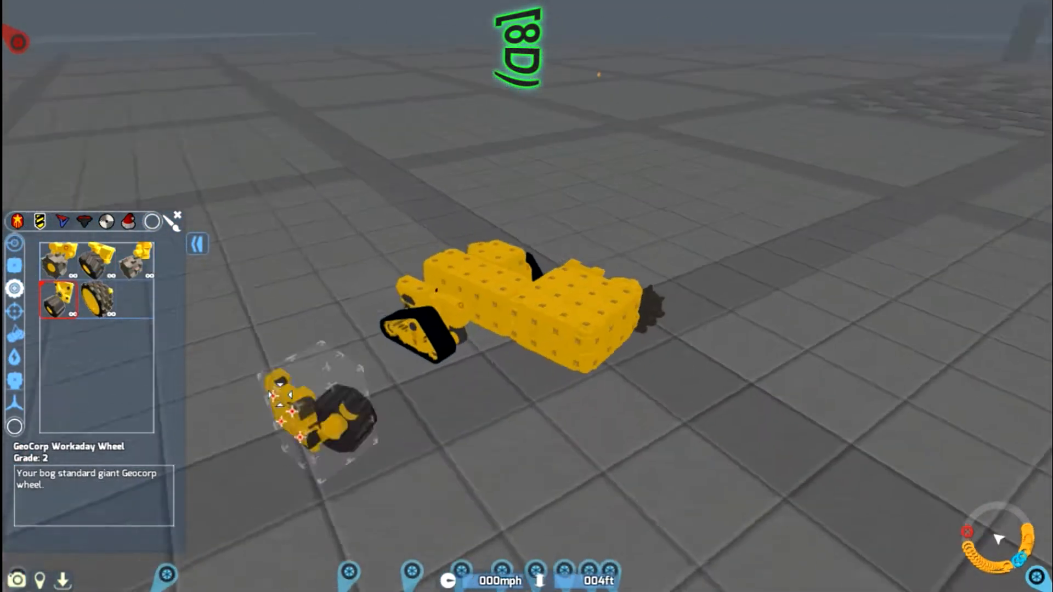
left_click(98, 299)
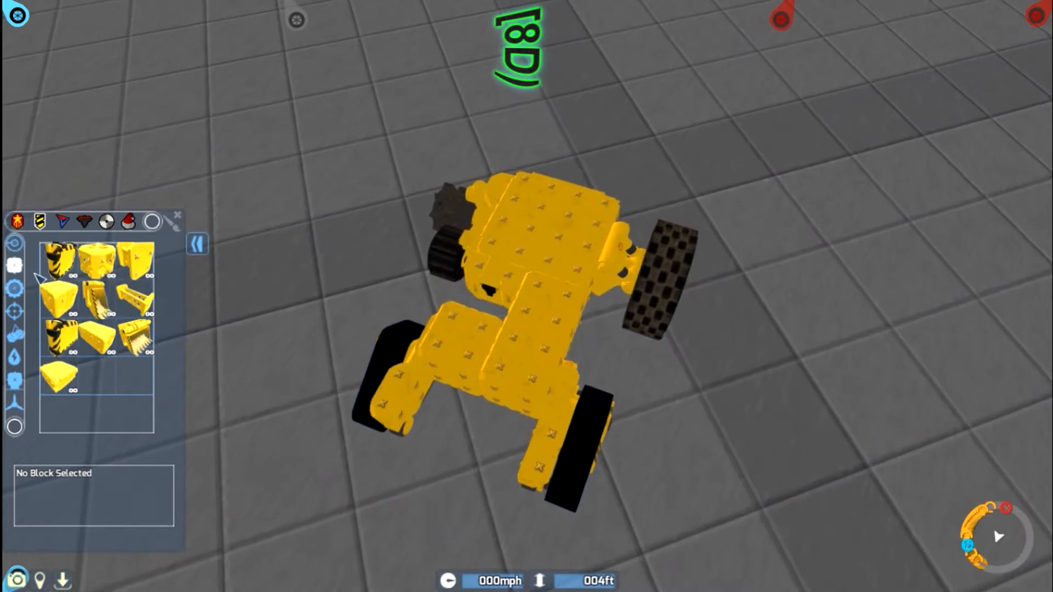
left_click(96, 298)
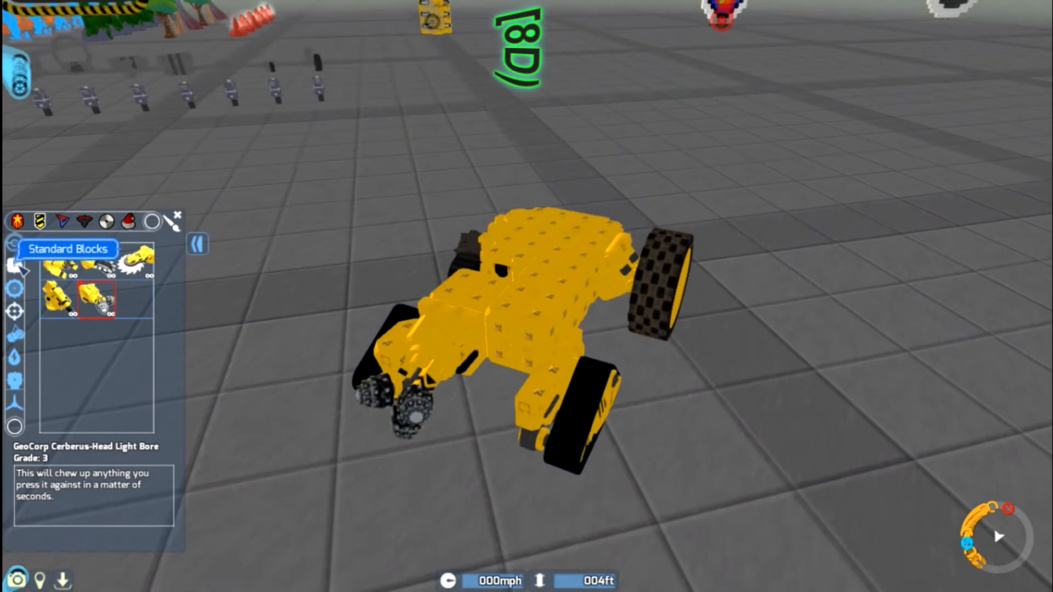
Step: Select the GeoCorp Plasma Cutter and Buzz Saw, then browse standard GeoCorp blocks
left_click(59, 261)
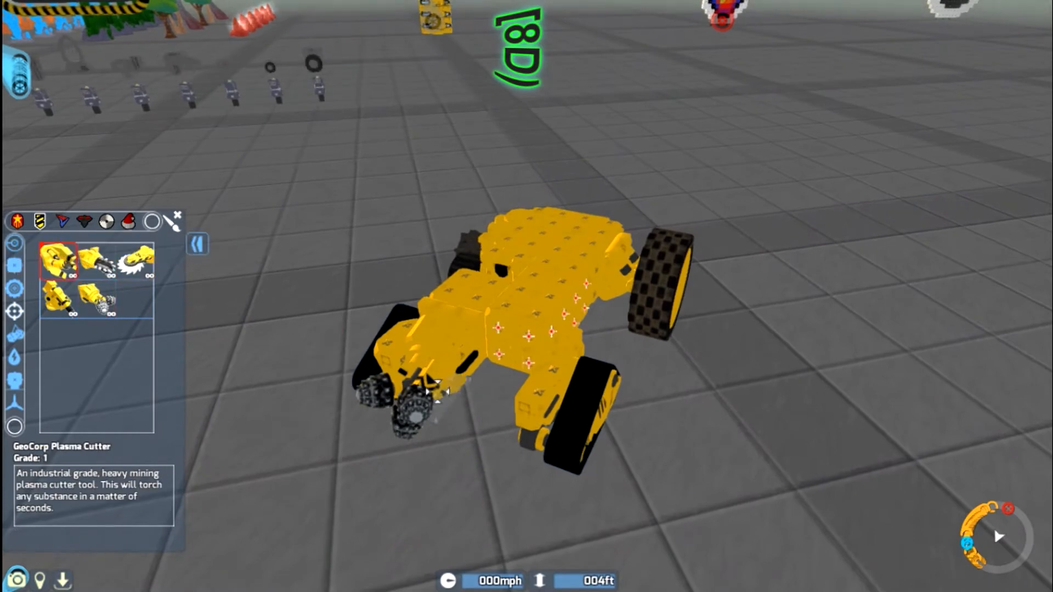
mouse_move(132, 262)
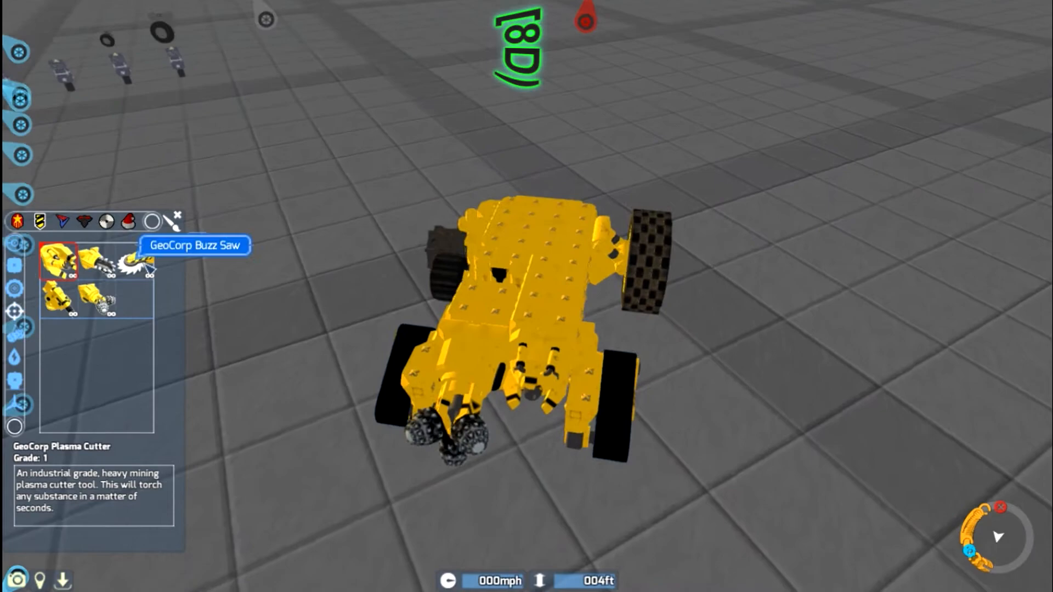
left_click(136, 261)
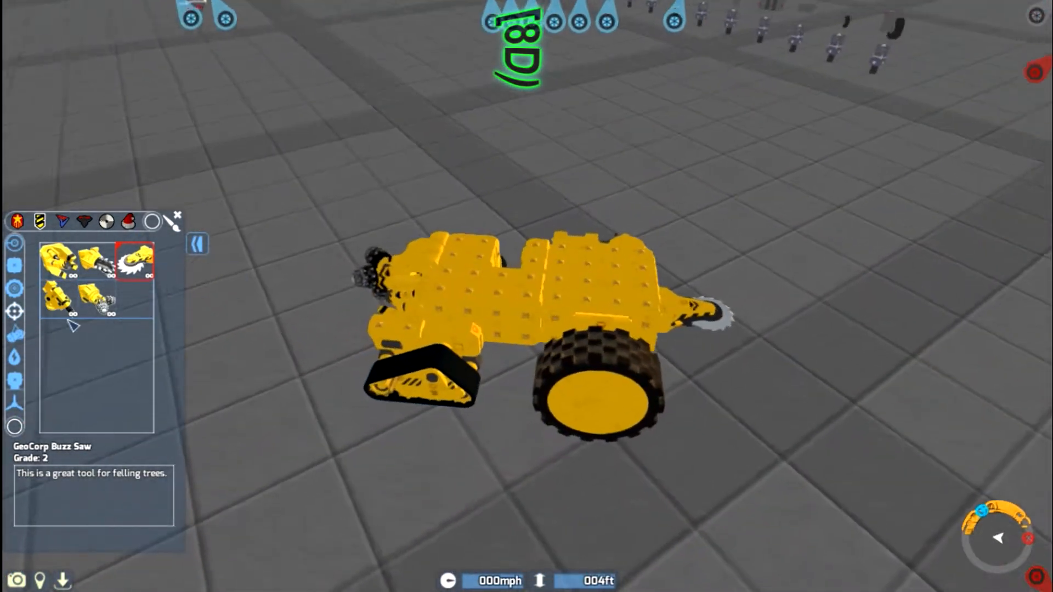
left_click(57, 299)
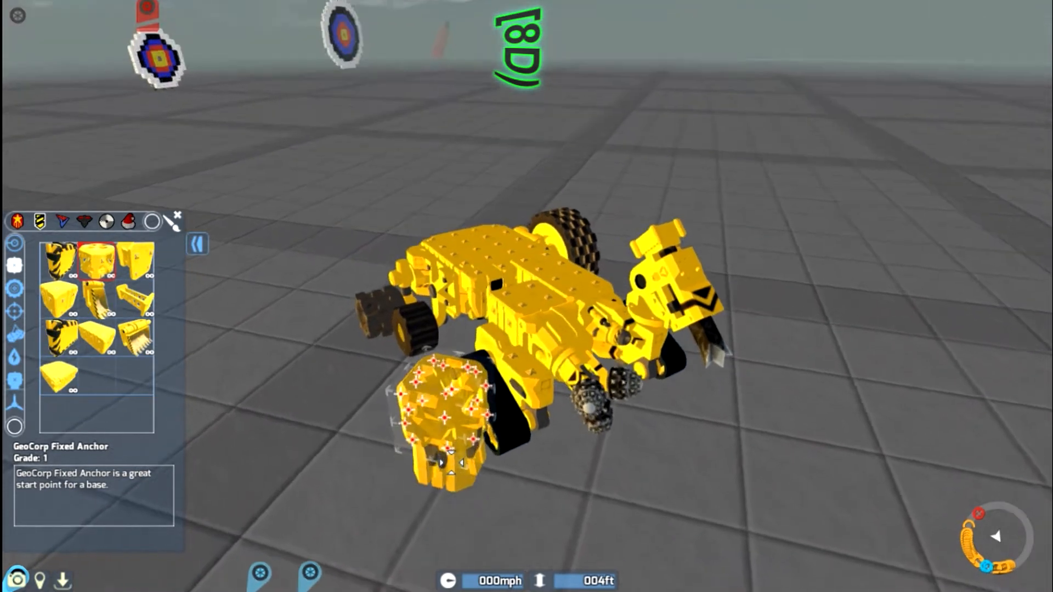
mouse_move(150, 342)
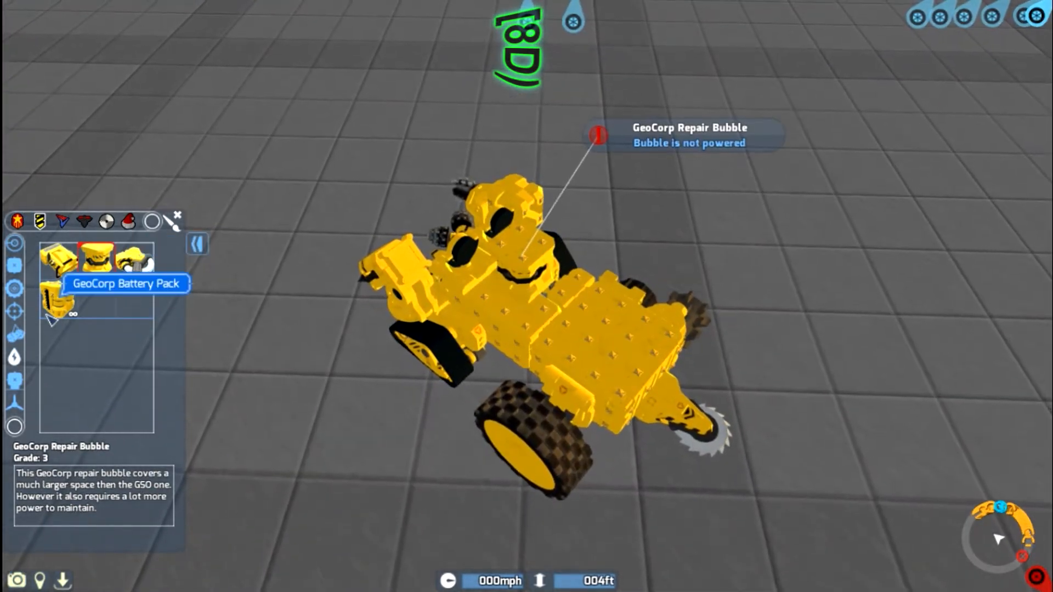
Step: Add a battery for the repair bubble, GeoCorp Small Shock Plating and another armour block
left_click(134, 260)
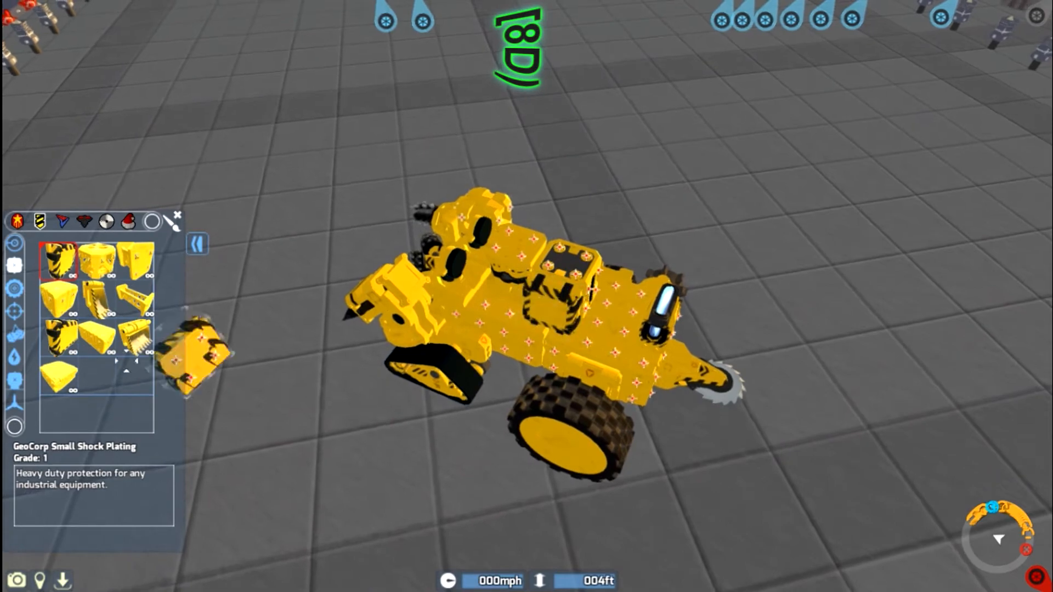
left_click(59, 341)
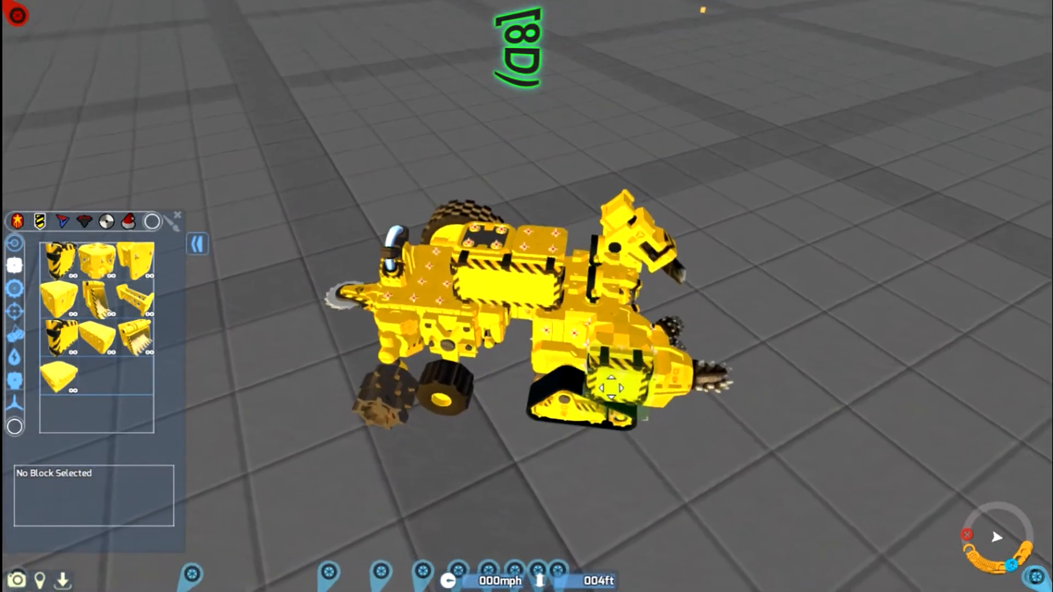
left_click(100, 299)
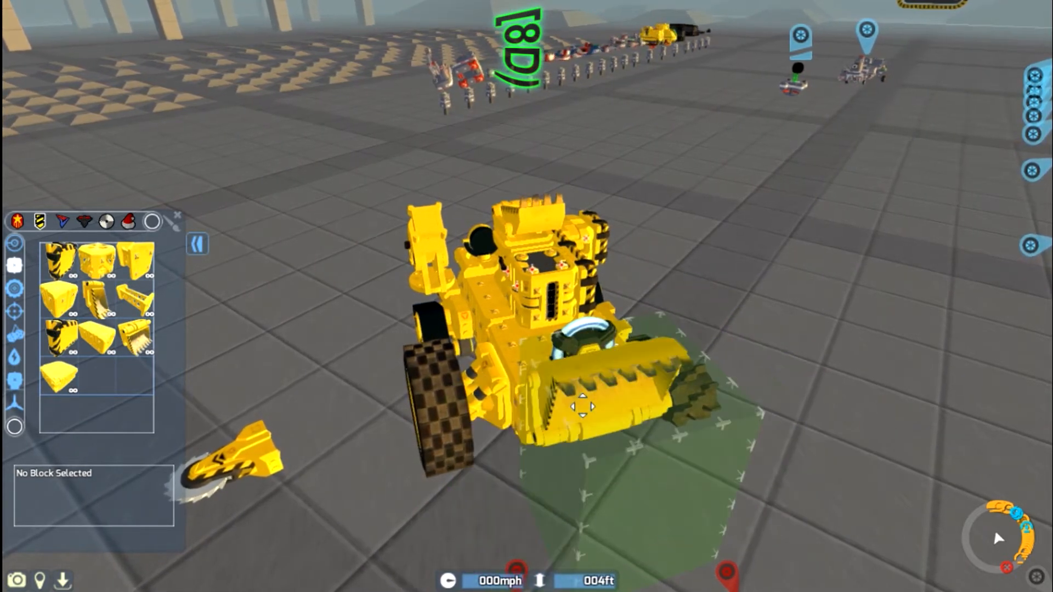
Step: Attach three more GeoCorp blocks to the miner's front
left_click(137, 338)
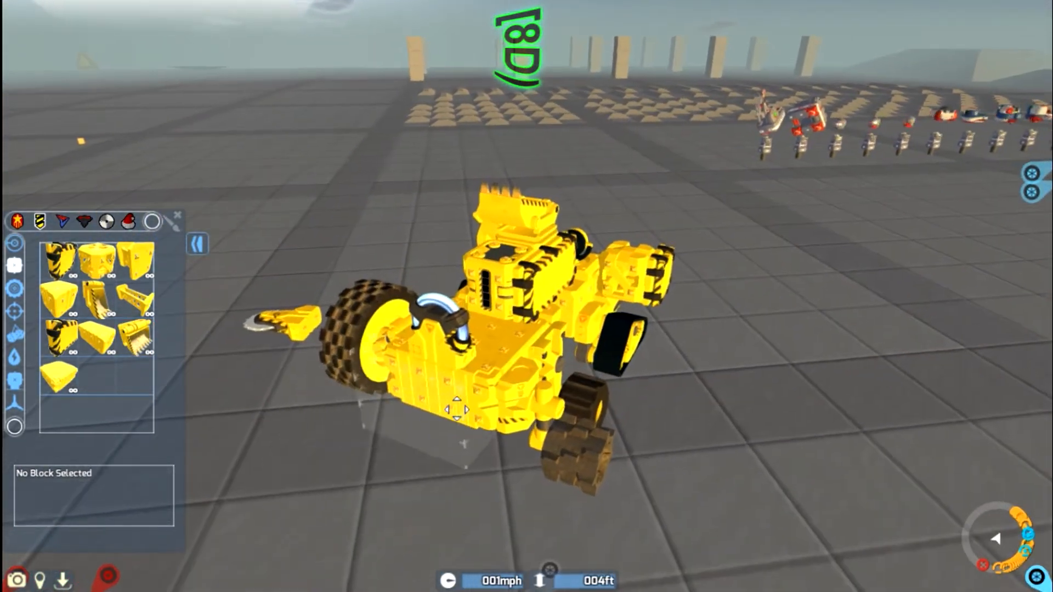
left_click(135, 339)
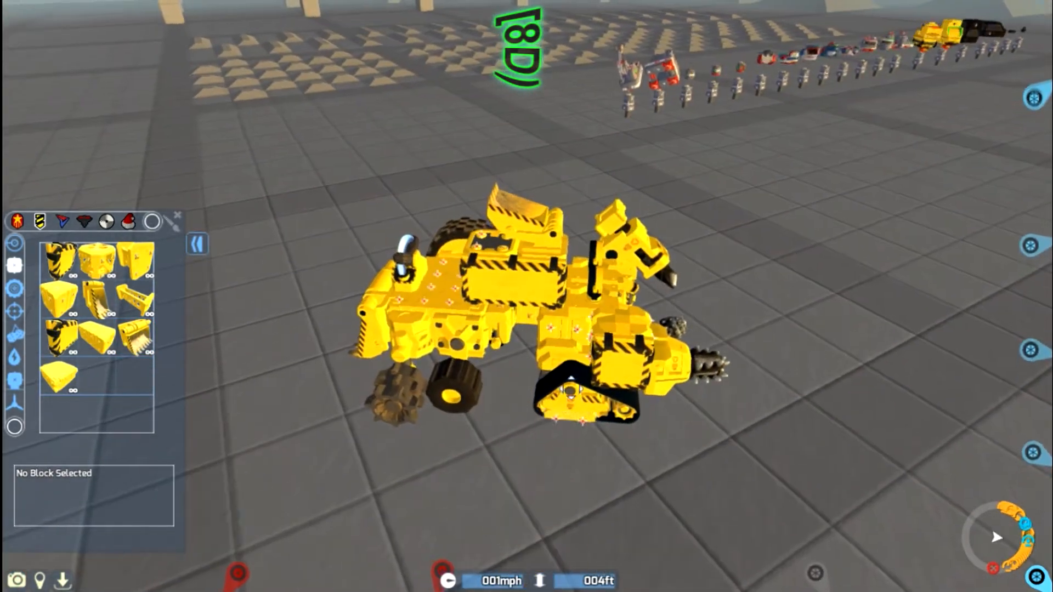
left_click(135, 338)
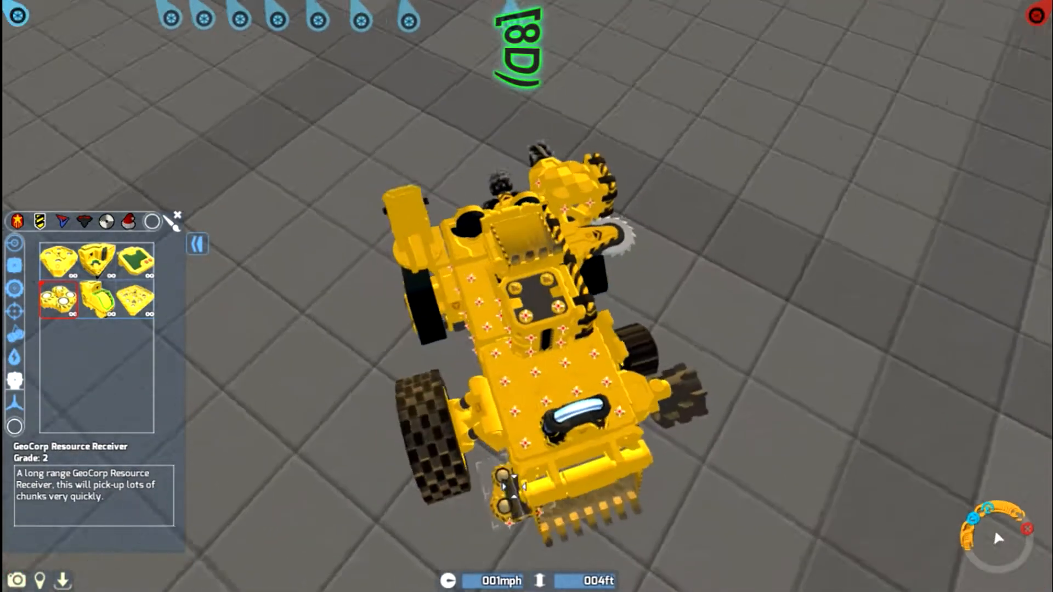
Step: Place the Resource Receiver and the large Scotty HC Collector on the miner
left_click(137, 299)
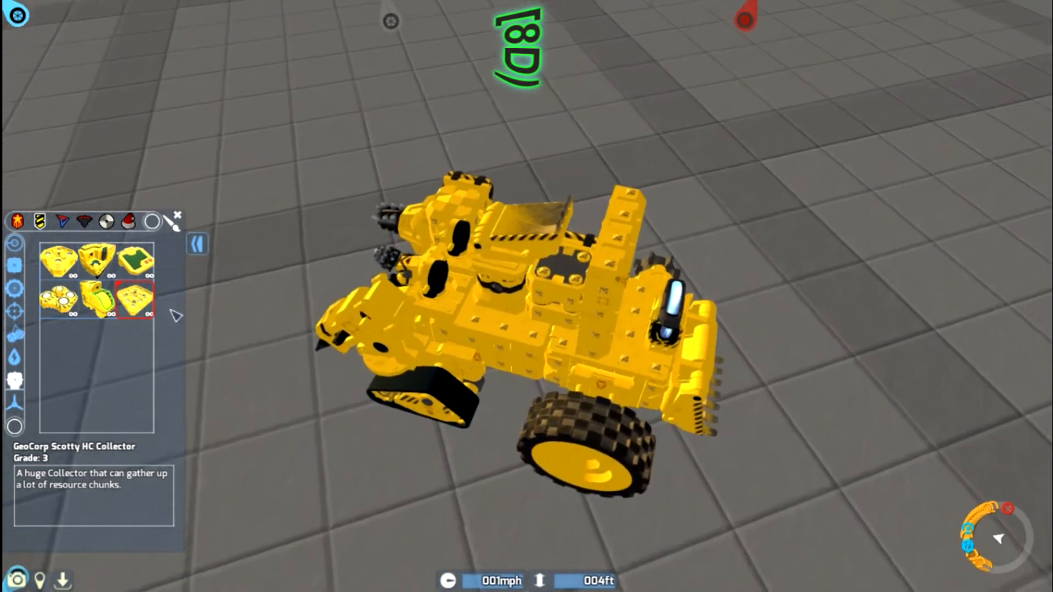
left_click(135, 260)
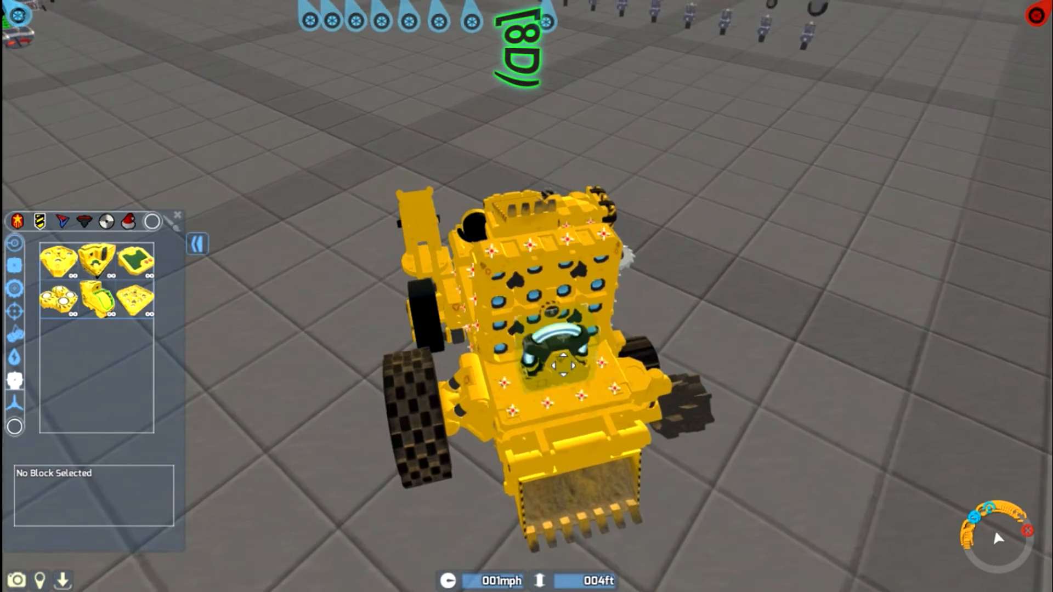
left_click(135, 261)
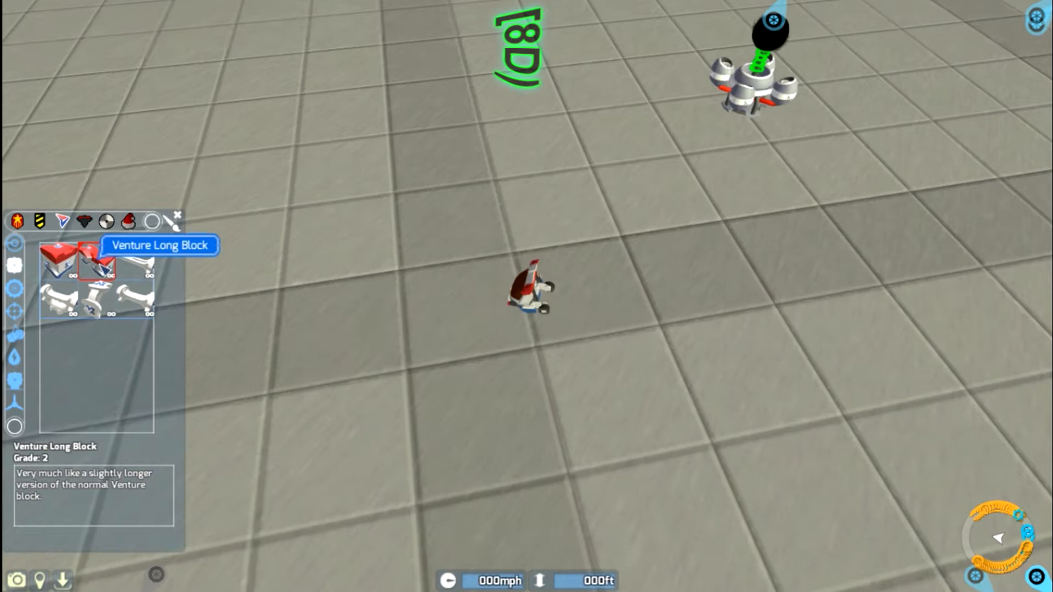
Step: Build the Venture body with a Long Block, U-Bracket, Right Angle Bracket and Zoomer Wheel
left_click(58, 299)
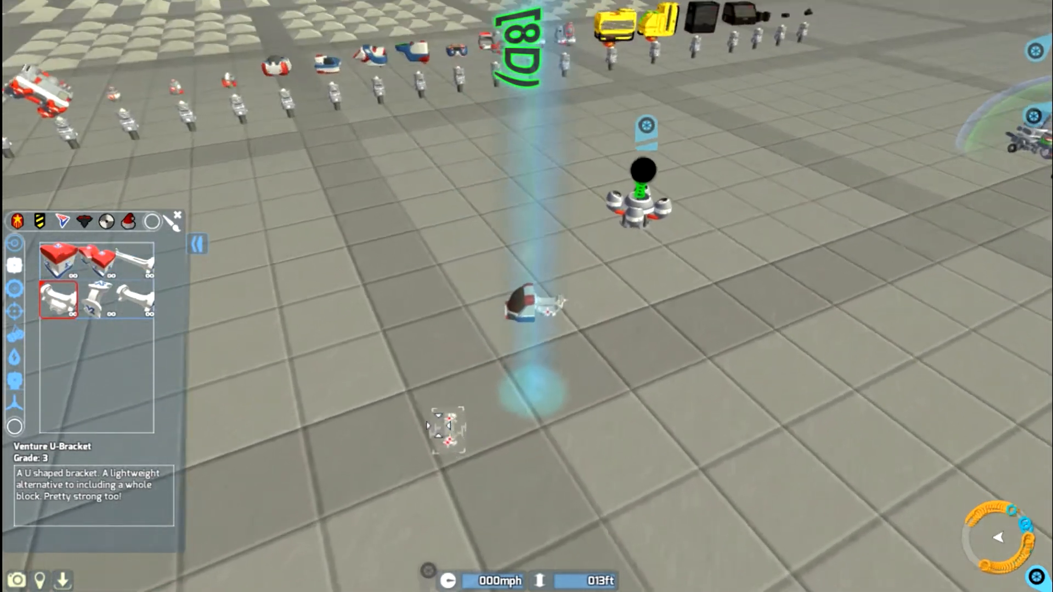
left_click(96, 299)
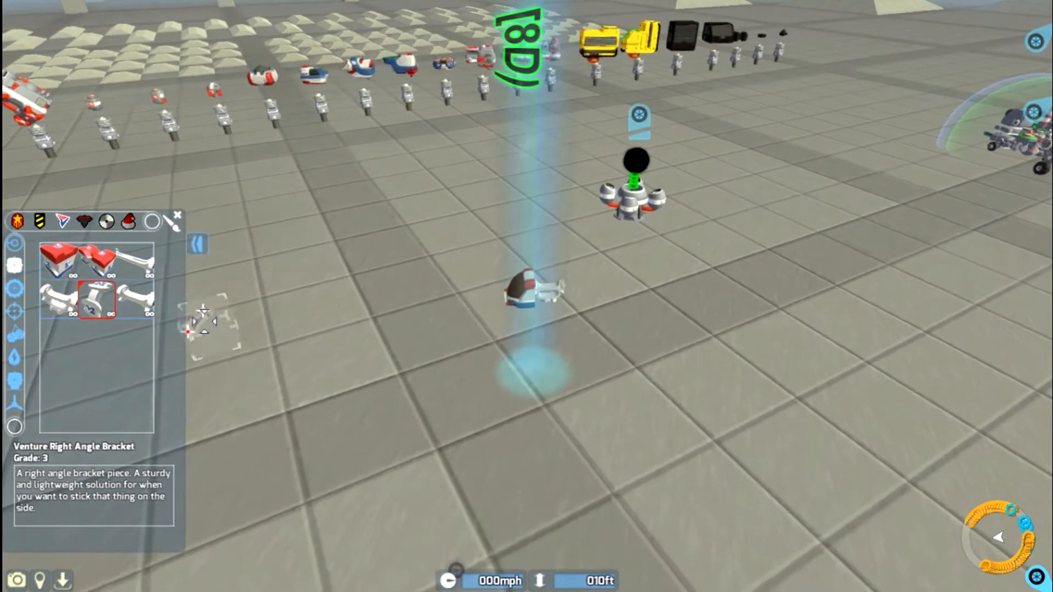
left_click(57, 261)
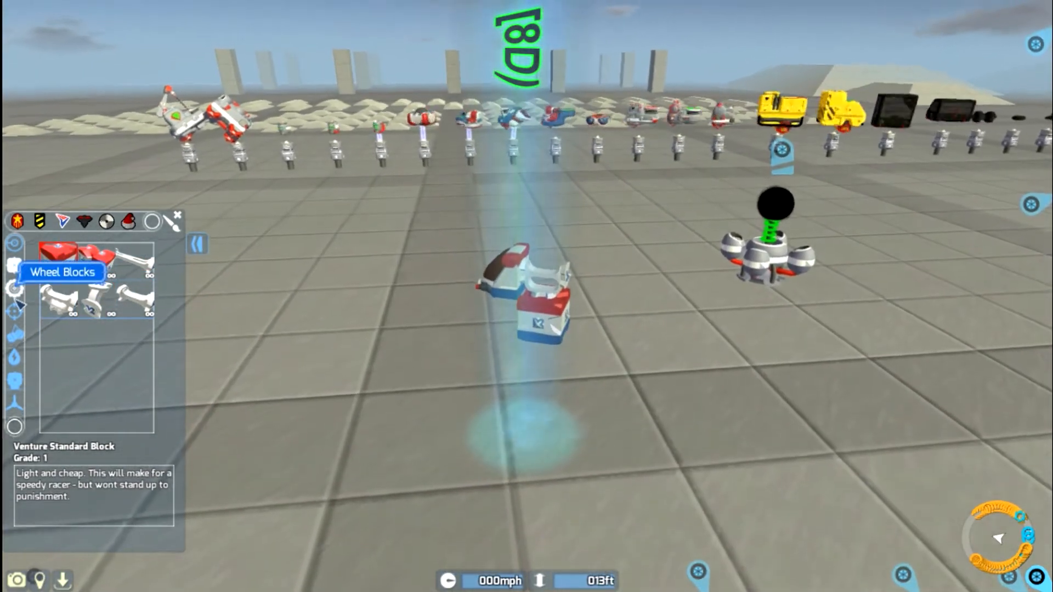
left_click(97, 262)
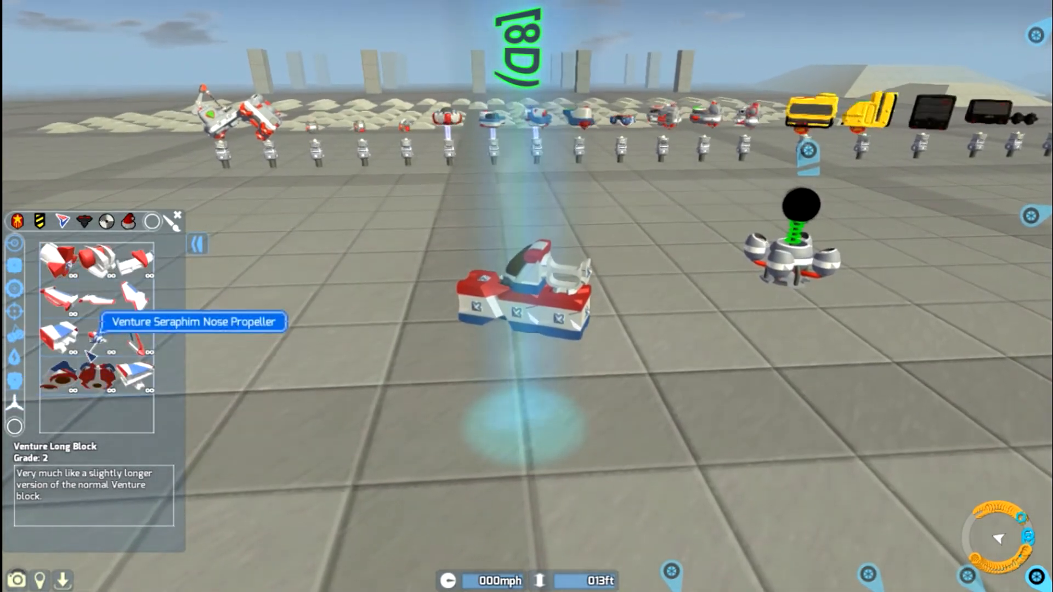
mouse_move(15, 312)
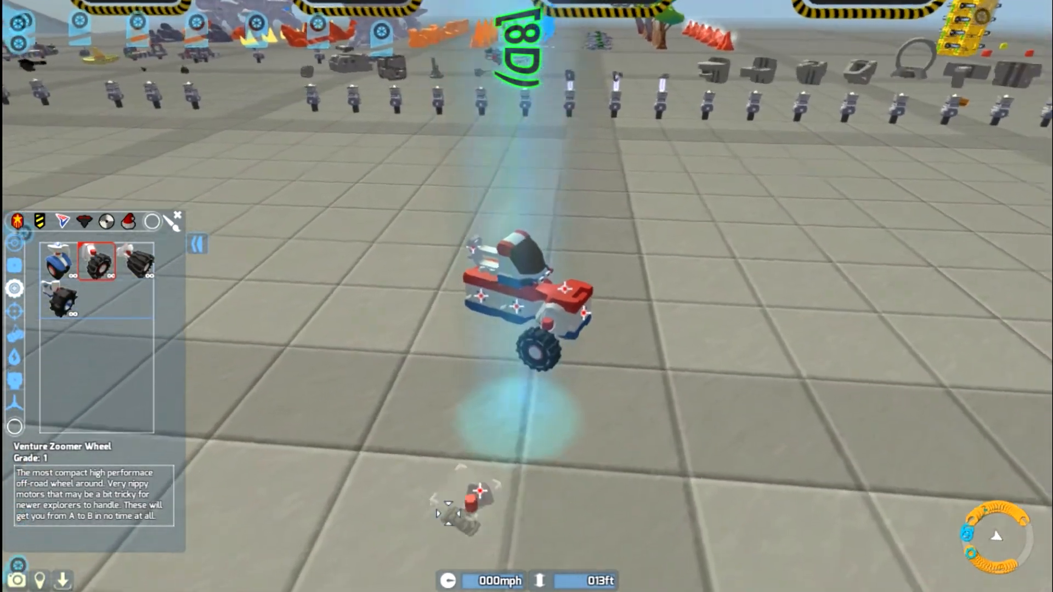
left_click(58, 262)
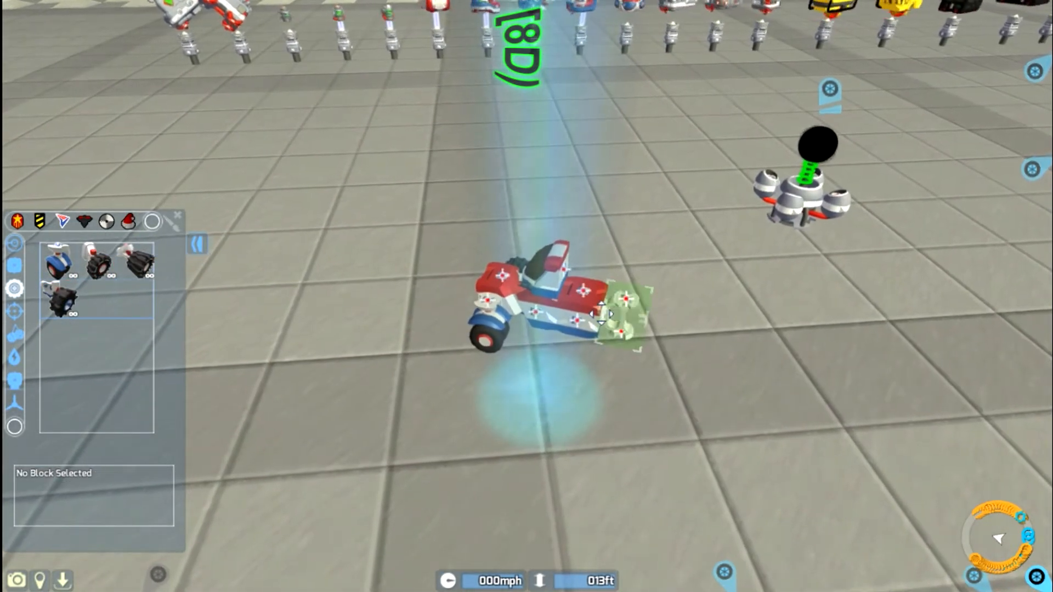
left_click(139, 262)
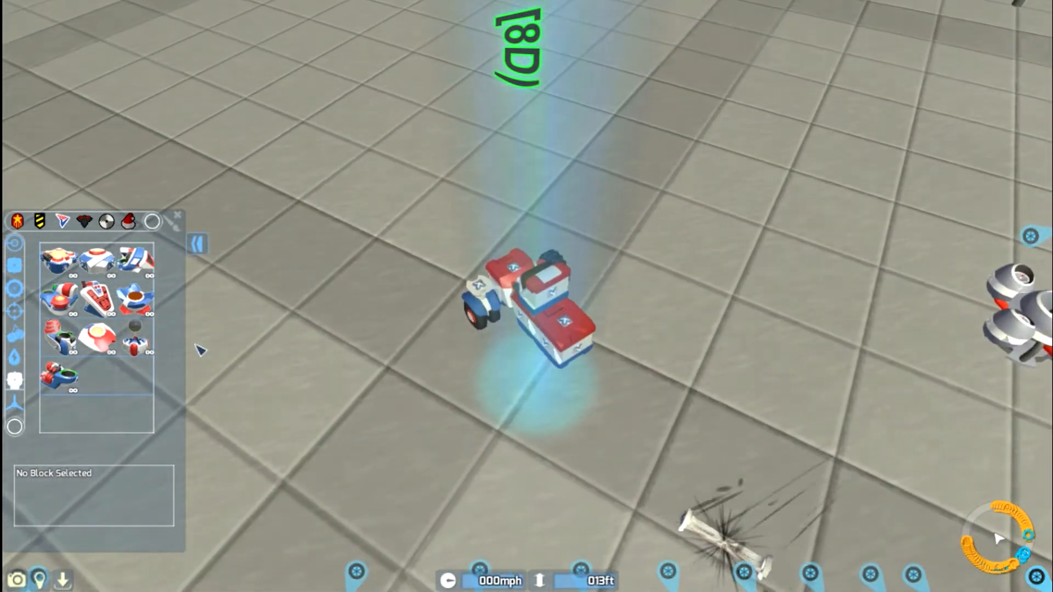
Step: Attach the Mix Stack Silo, Mobile Refinery, Conveyor, Collector and Resource Receiver
left_click(58, 260)
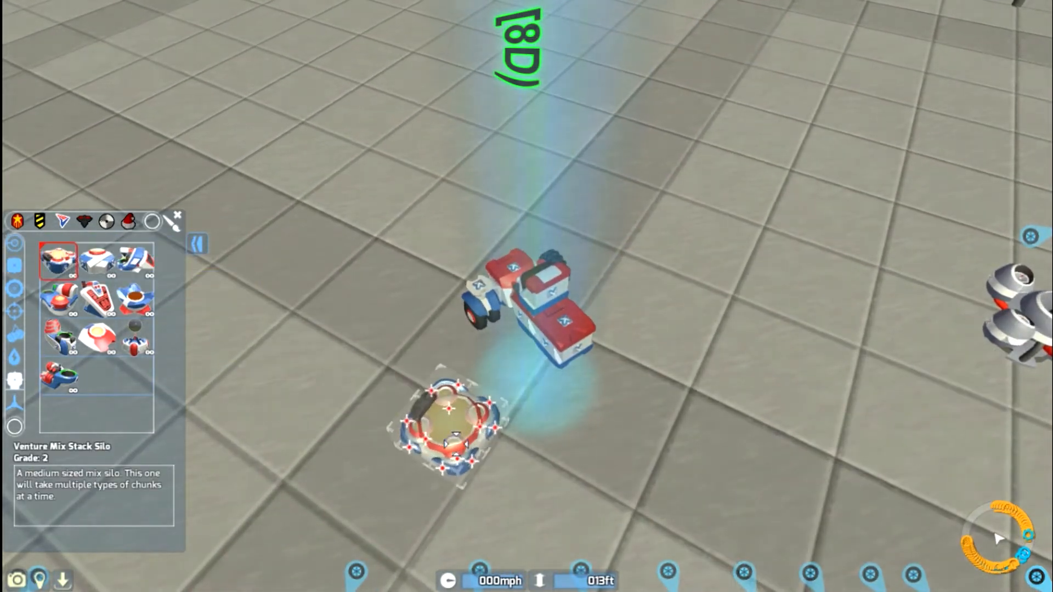
left_click(59, 300)
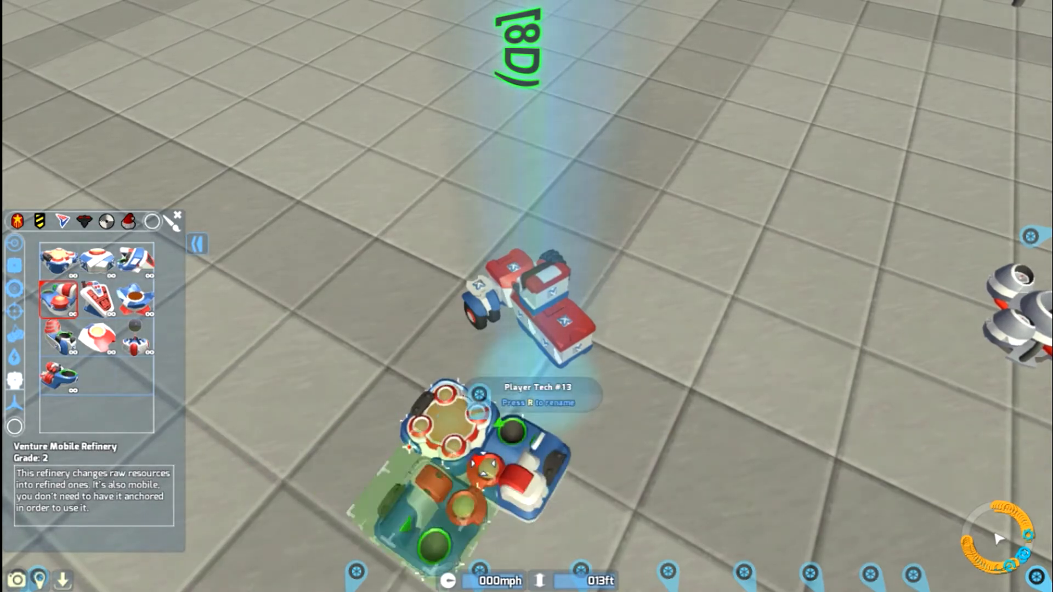
left_click(96, 260)
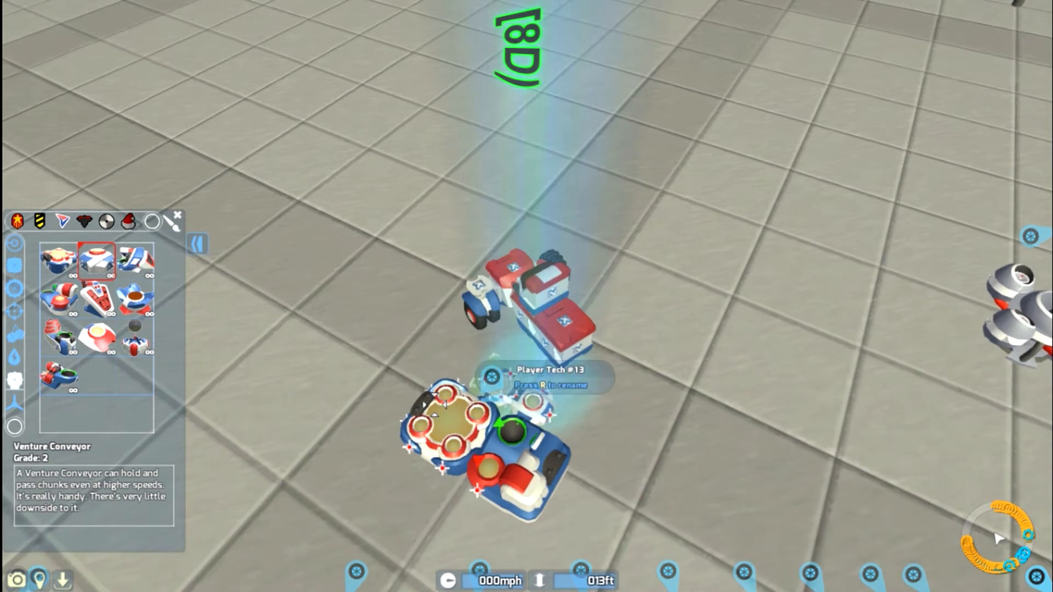
left_click(135, 299)
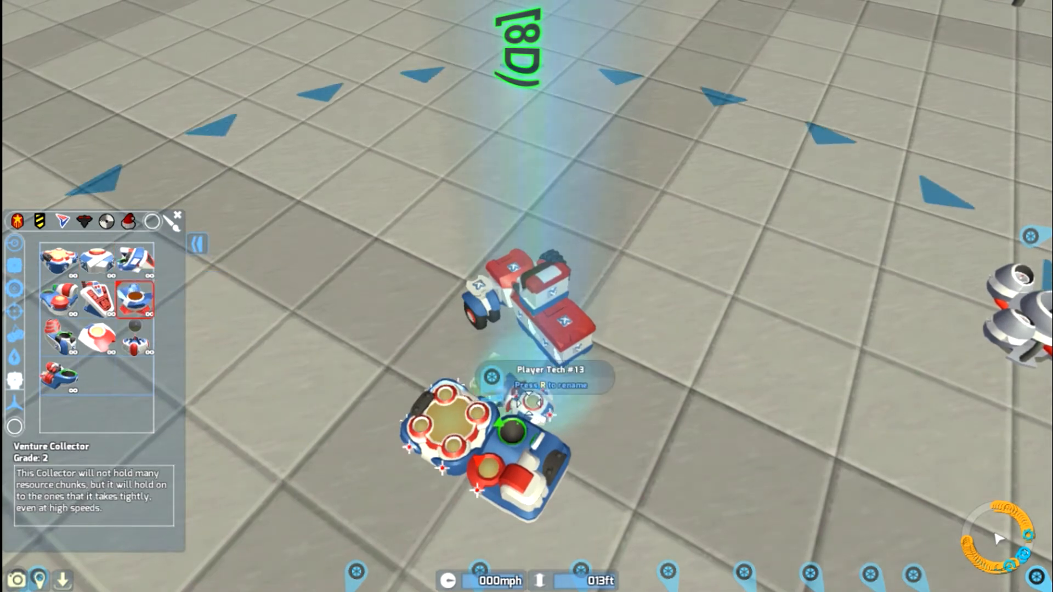
left_click(96, 337)
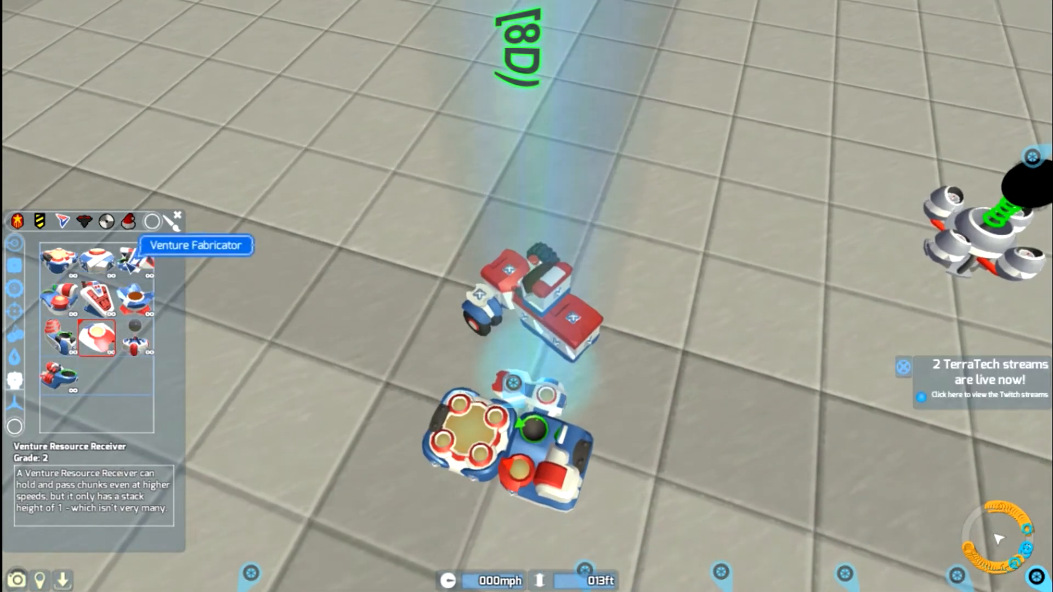
left_click(57, 337)
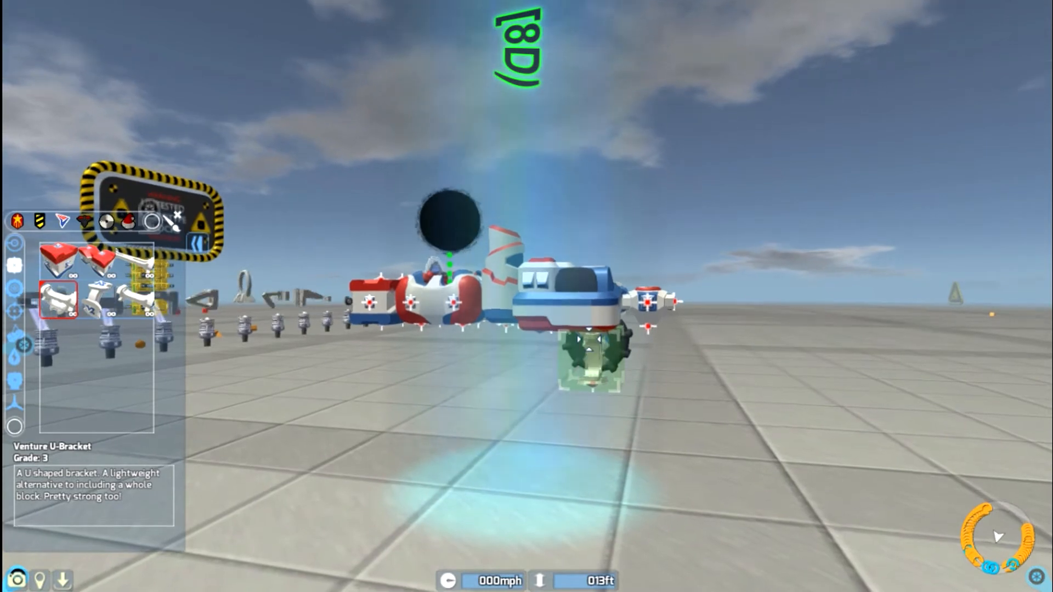
Step: Attach a Venture U-Bracket to the tech's body
left_click(96, 300)
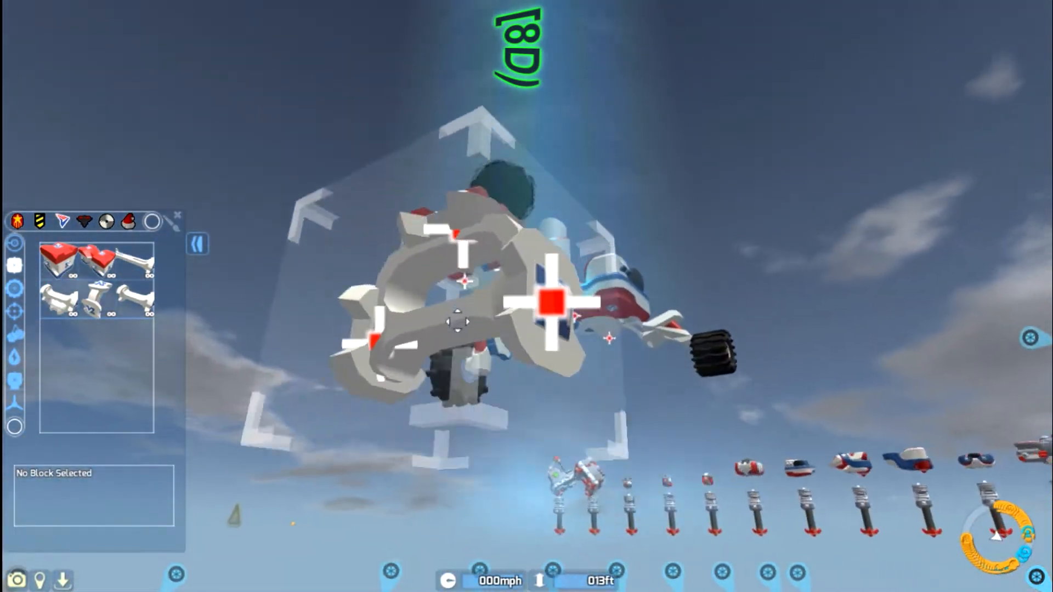
Step: Fit a Venture Long Straight Bracket arm with Landing Gear and a wheel on it
left_click(134, 262)
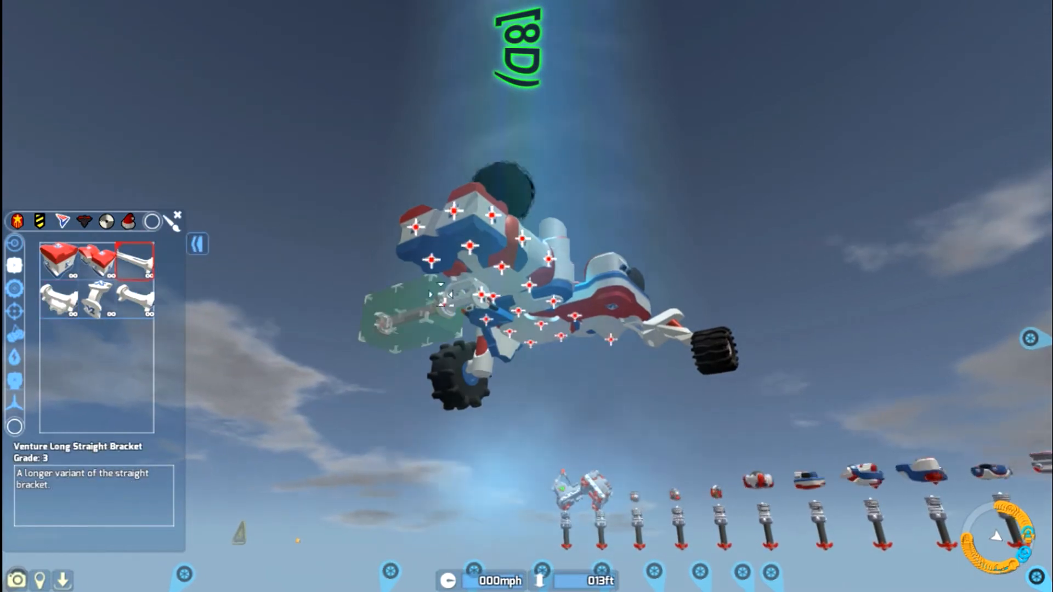
left_click(134, 297)
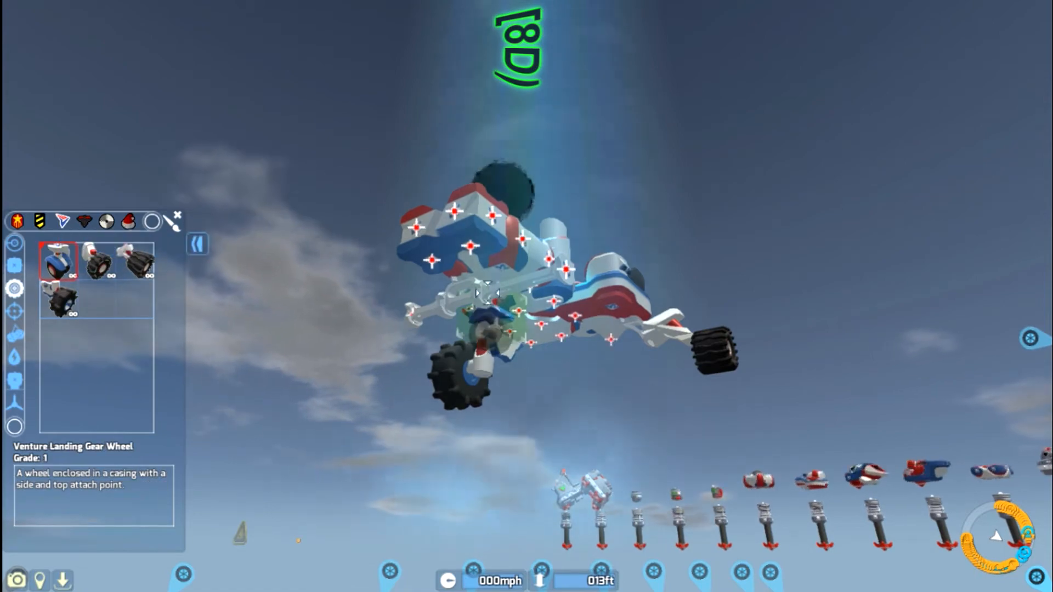
left_click(96, 260)
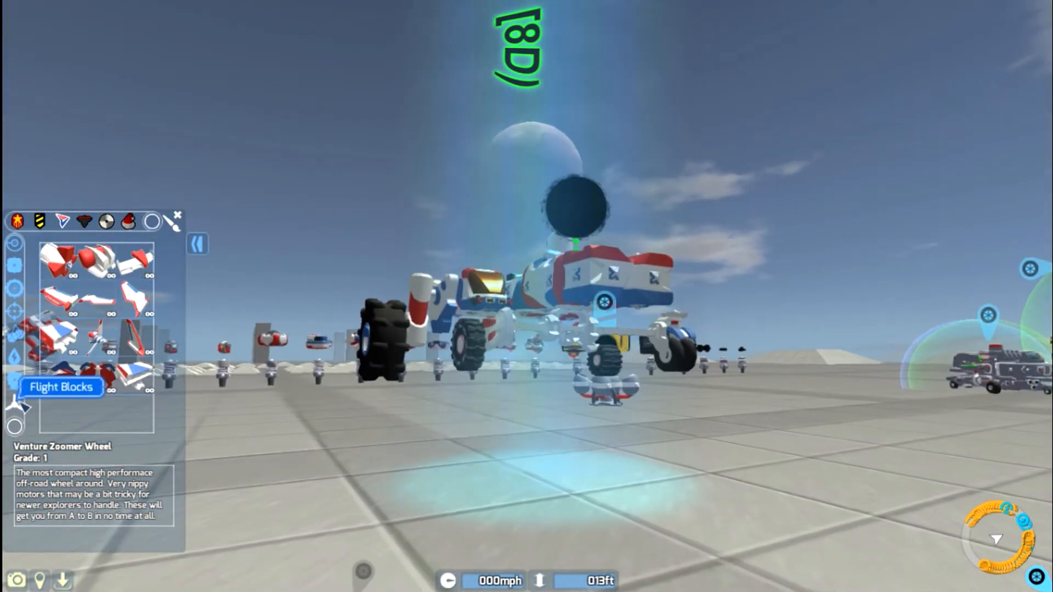
left_click(57, 375)
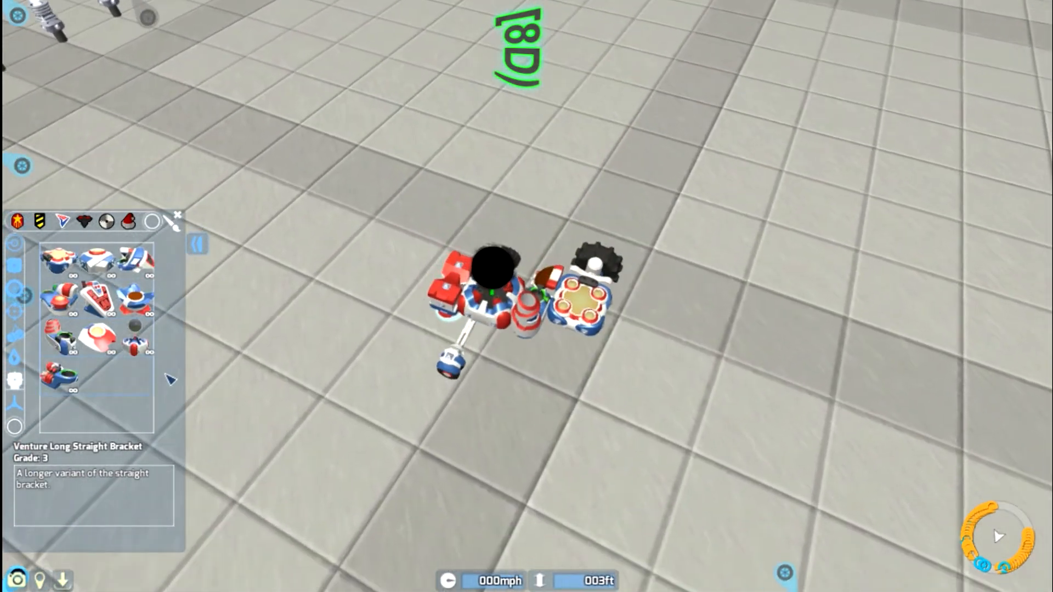
Step: Add another Venture Mobile Refinery, Conveyor and Resource Receiver to the tech
left_click(59, 298)
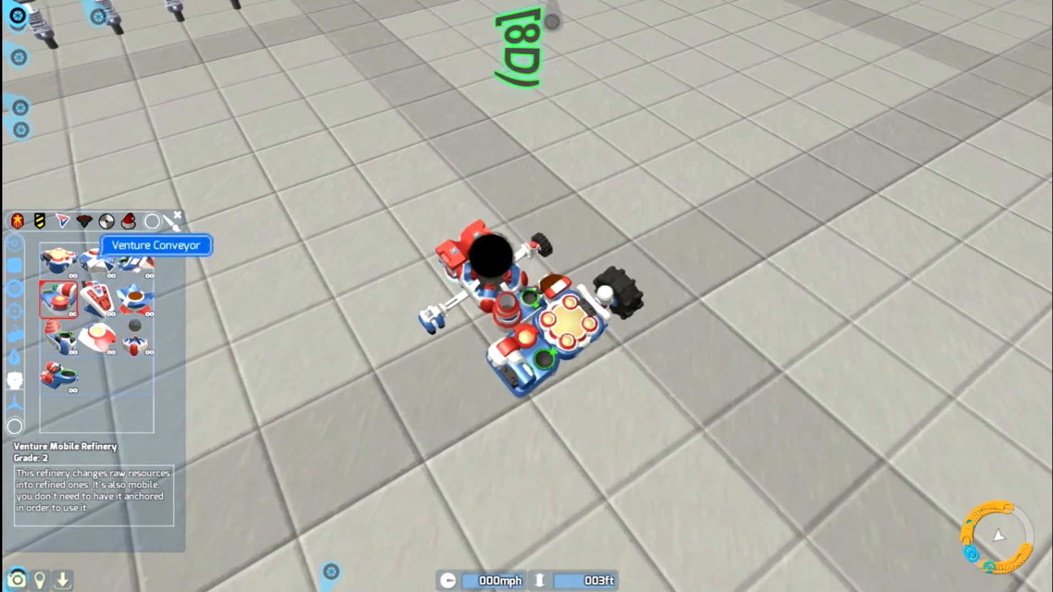
left_click(98, 262)
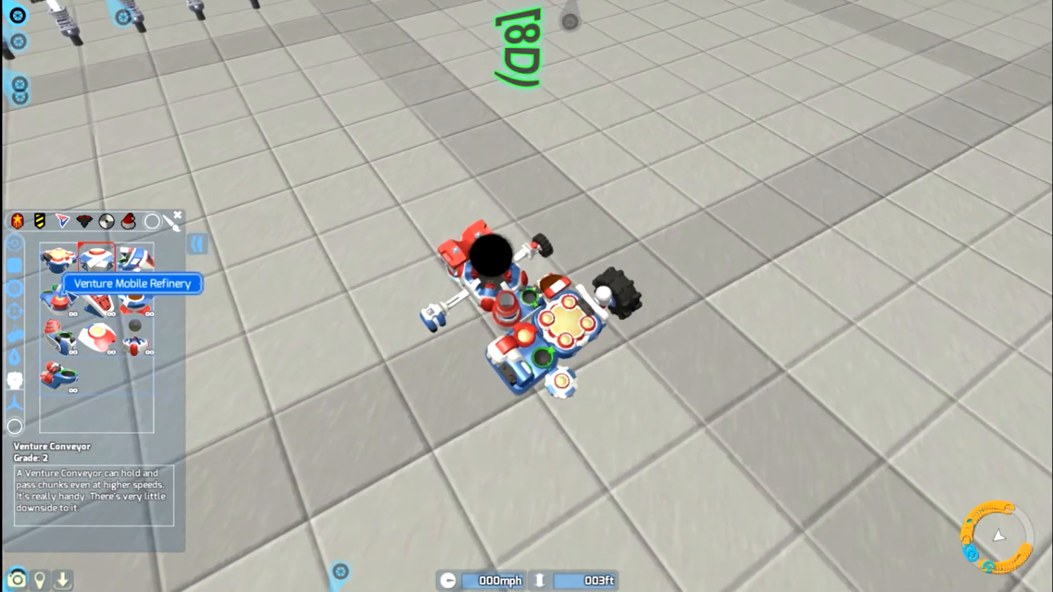
left_click(96, 335)
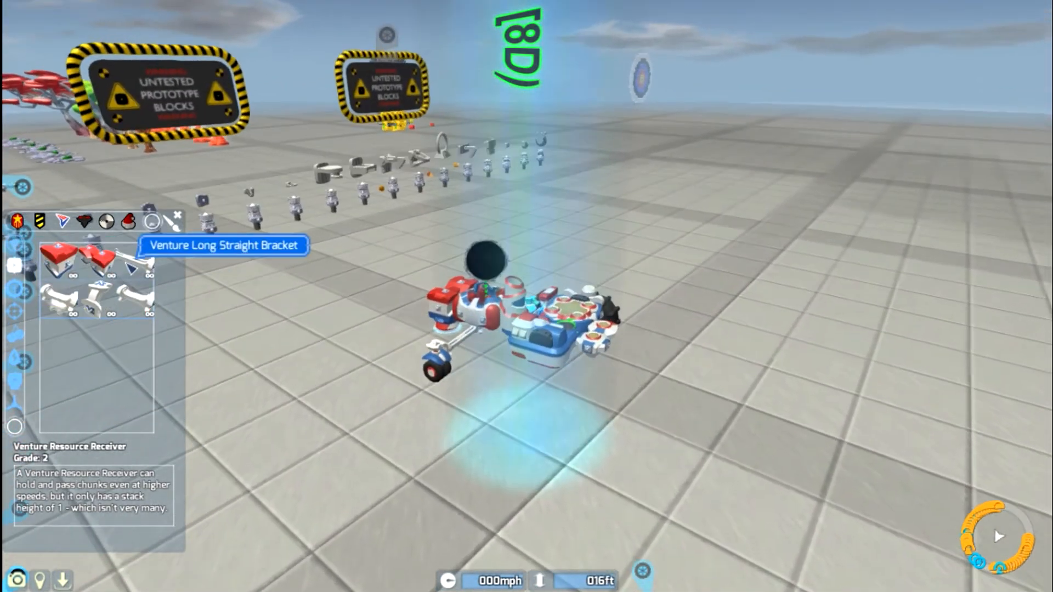
left_click(95, 298)
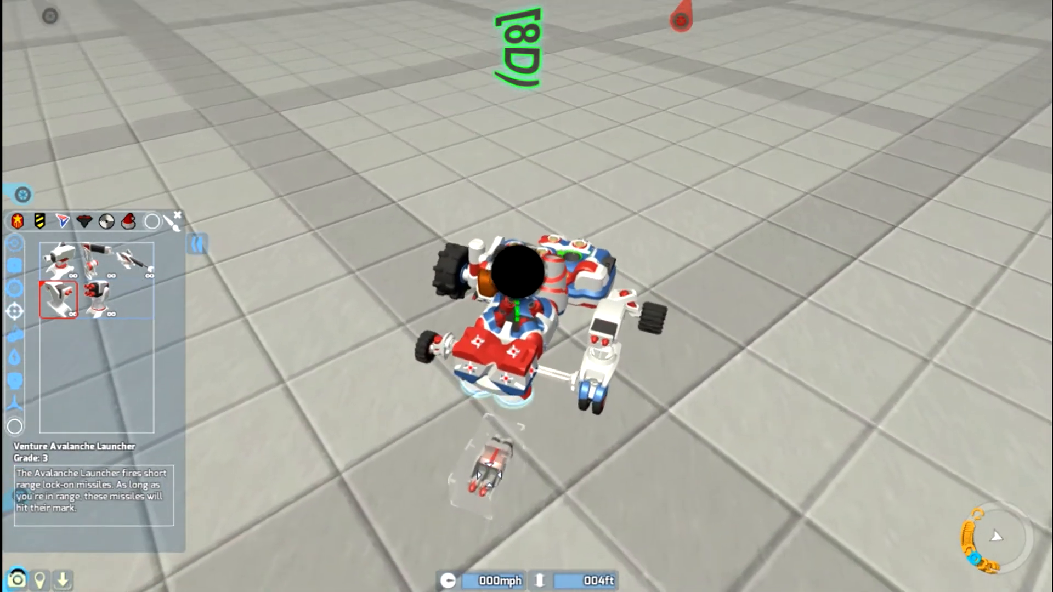
Step: Mount the Venture Hail Fire Rifle, Oozee SMG and Pip Machine Gun on the red-white tech
left_click(133, 262)
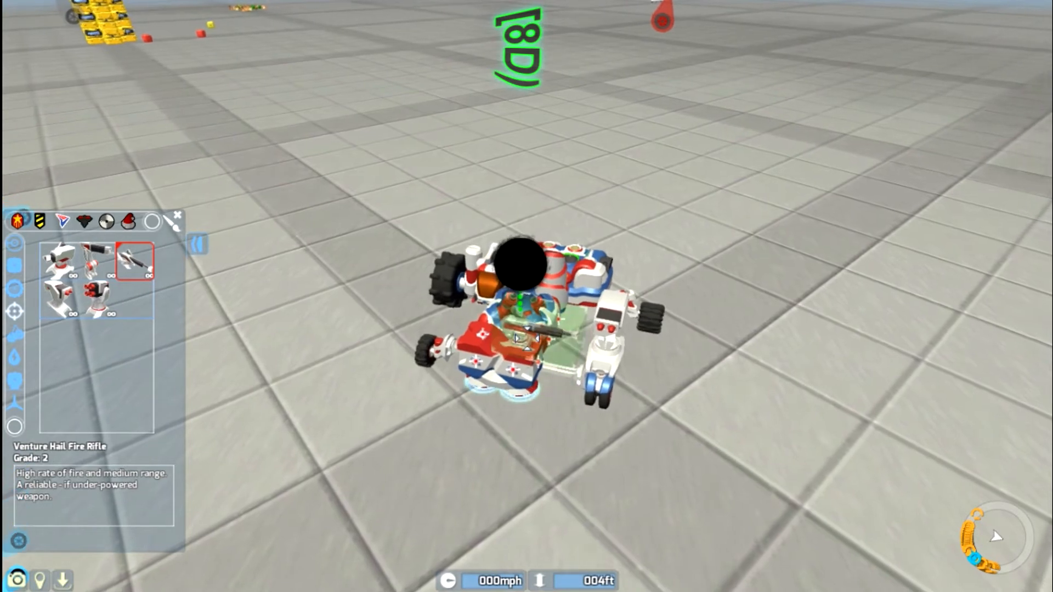
left_click(98, 297)
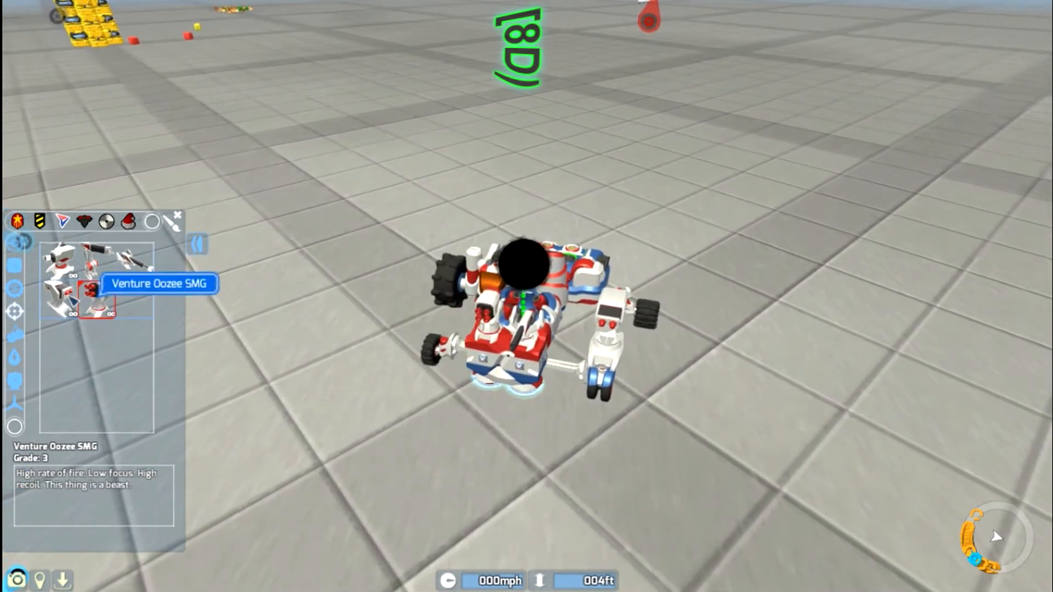
left_click(58, 258)
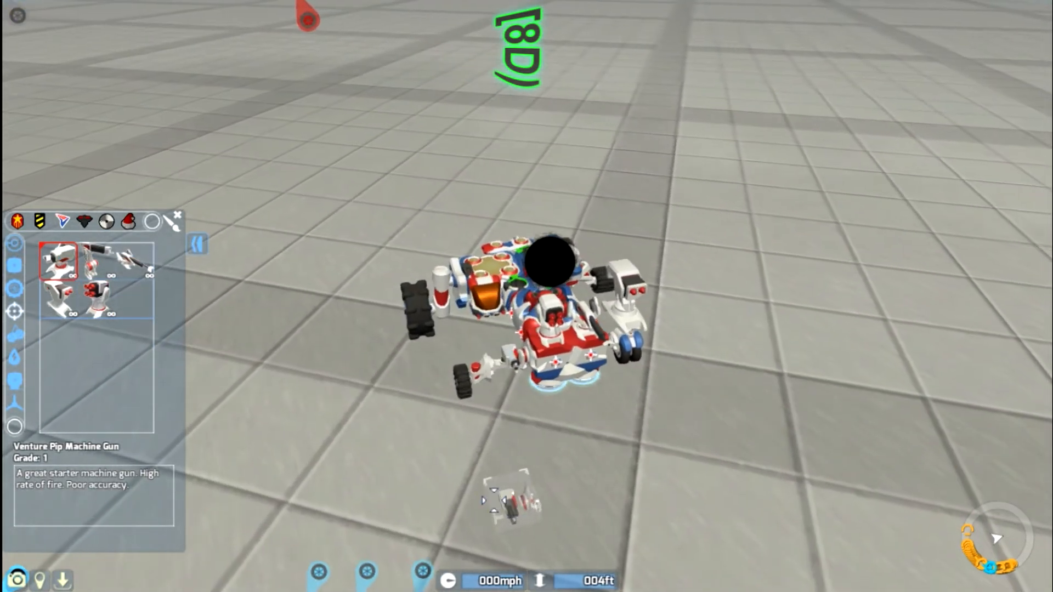
left_click(98, 260)
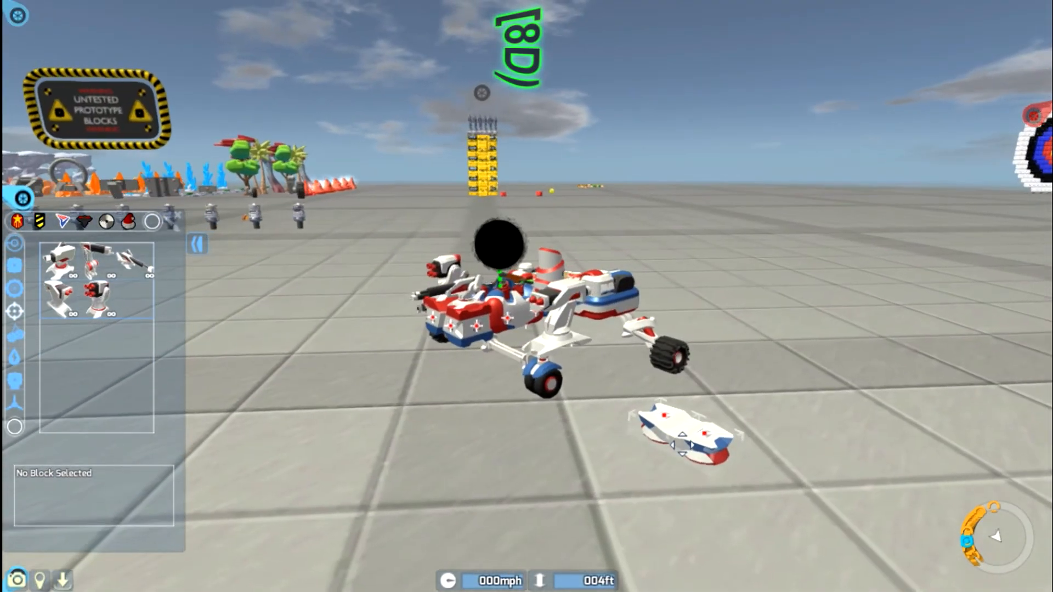
Step: Fit the Venture Shield Bubble and a Venture Battery to power the bubbles
left_click(95, 260)
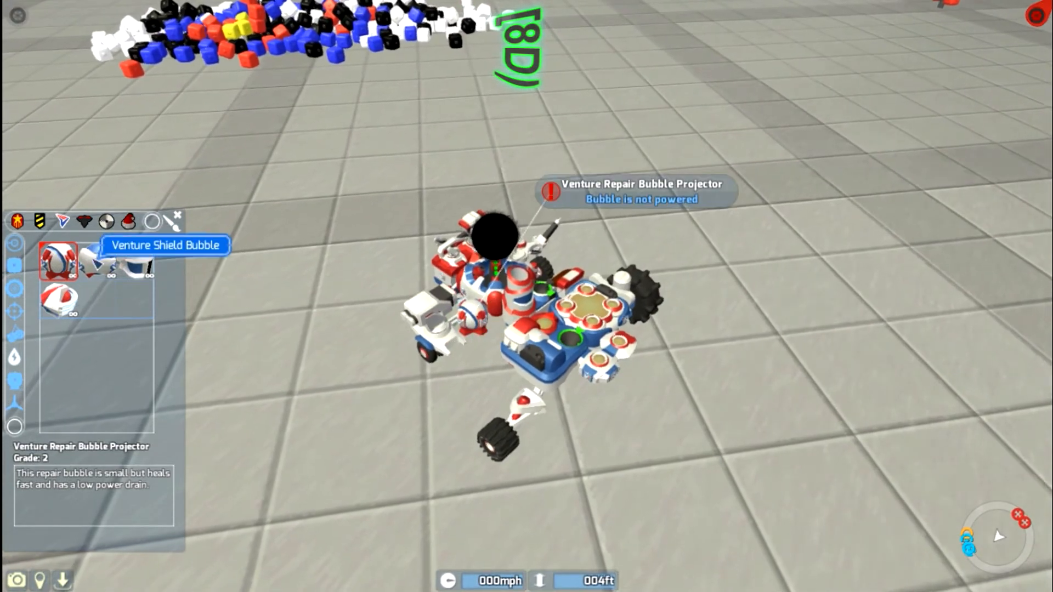
left_click(96, 260)
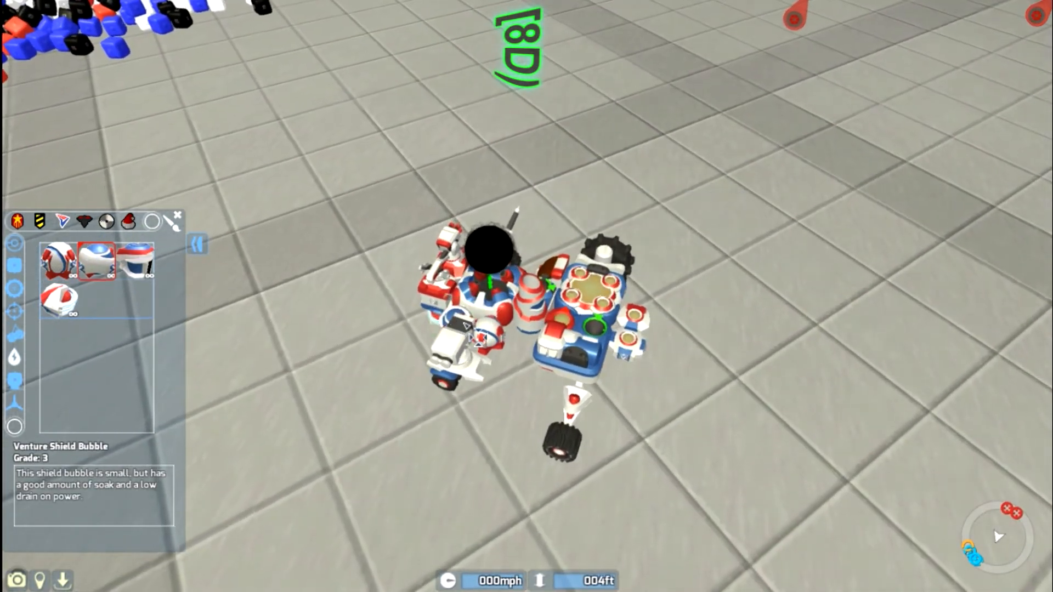
left_click(137, 260)
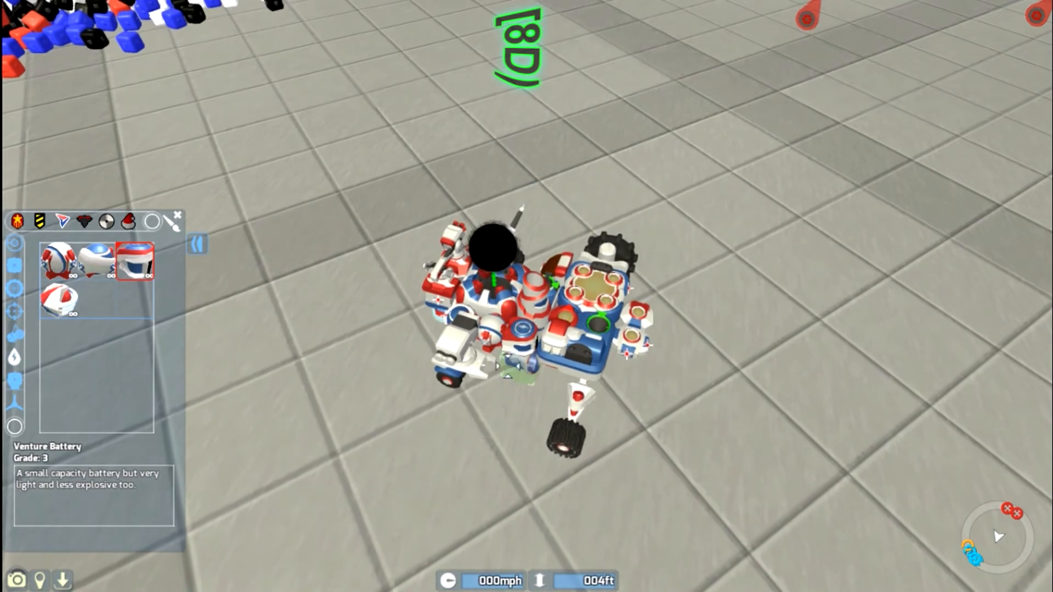